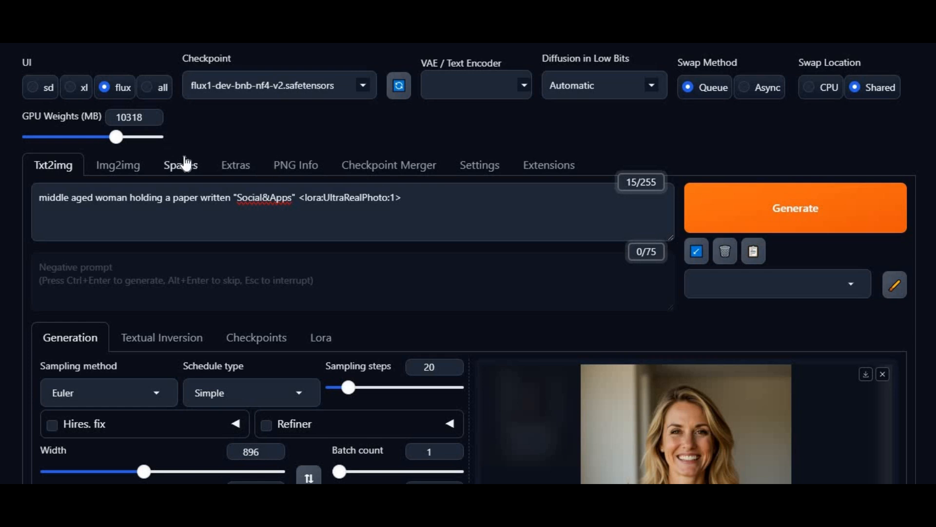
Step: View the generated Social&Apps photo at full size, then close the viewer
scroll(down, 3)
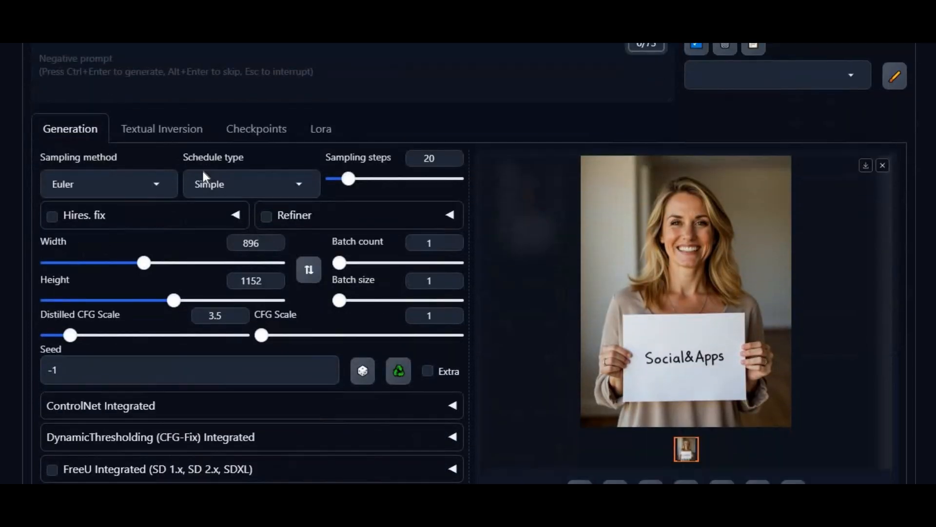
click(686, 290)
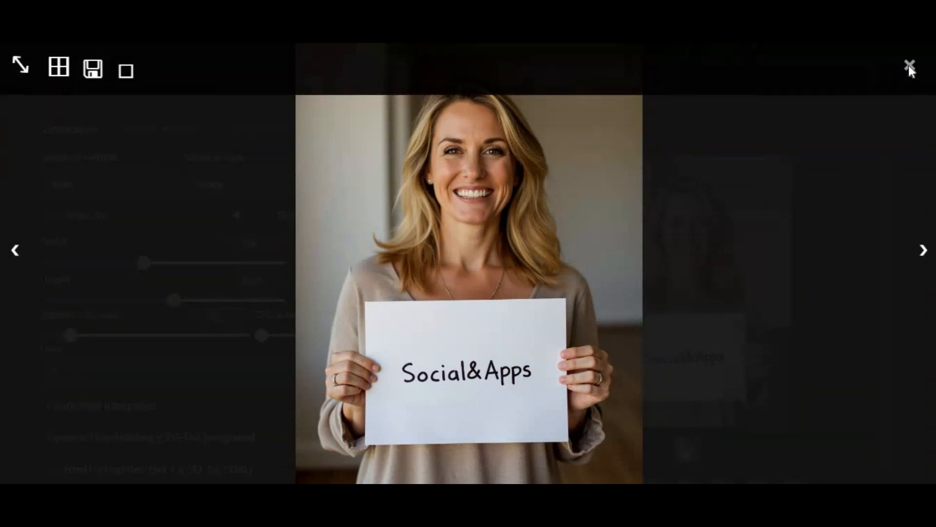
click(910, 64)
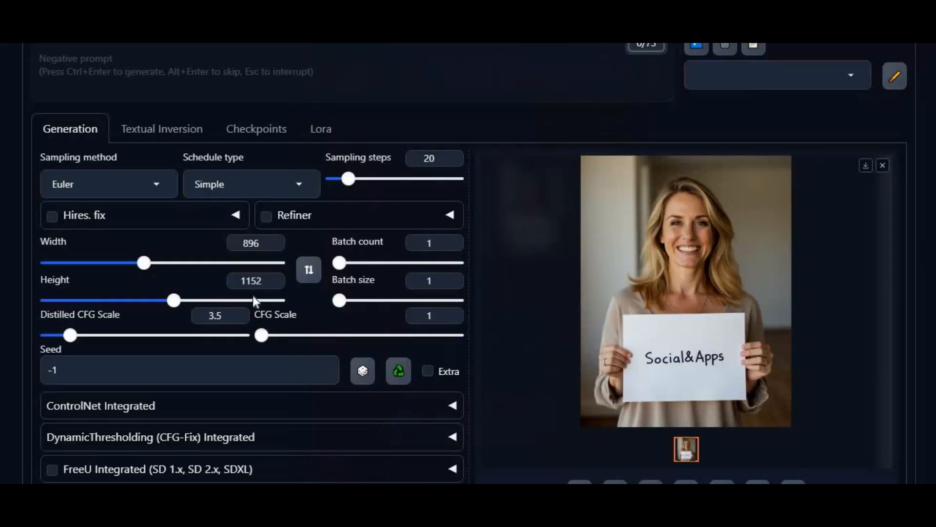
Step: Open the UltraRealPhoto LoRA card's metadata and scroll through its tags, activation text and notes
click(320, 128)
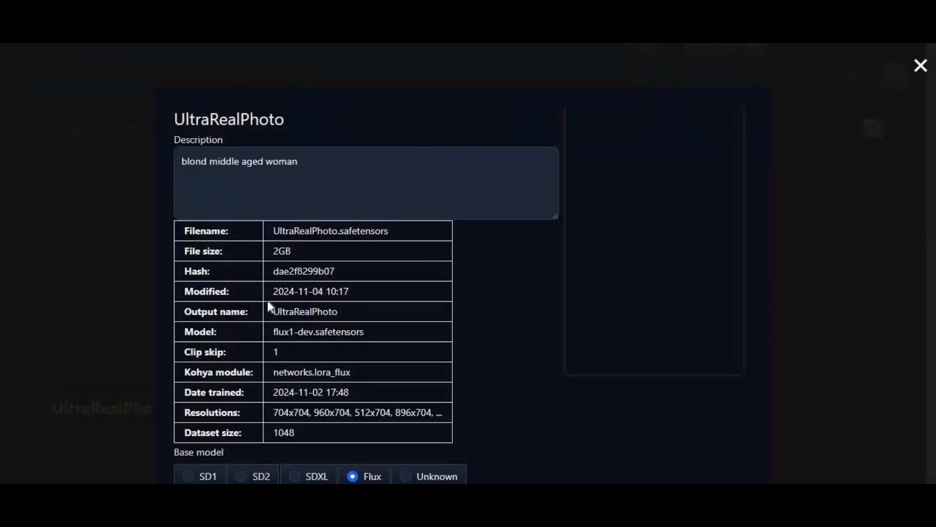
mouse_move(393, 200)
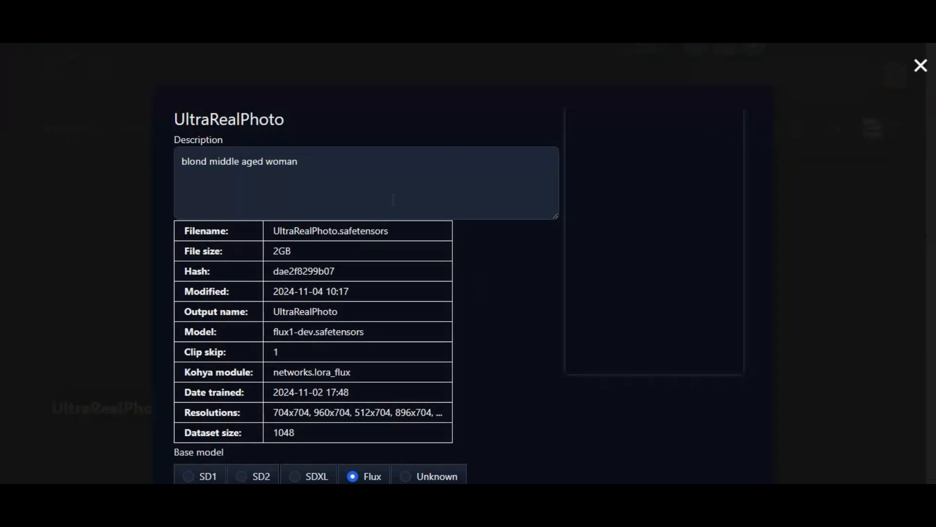
scroll(down, 3)
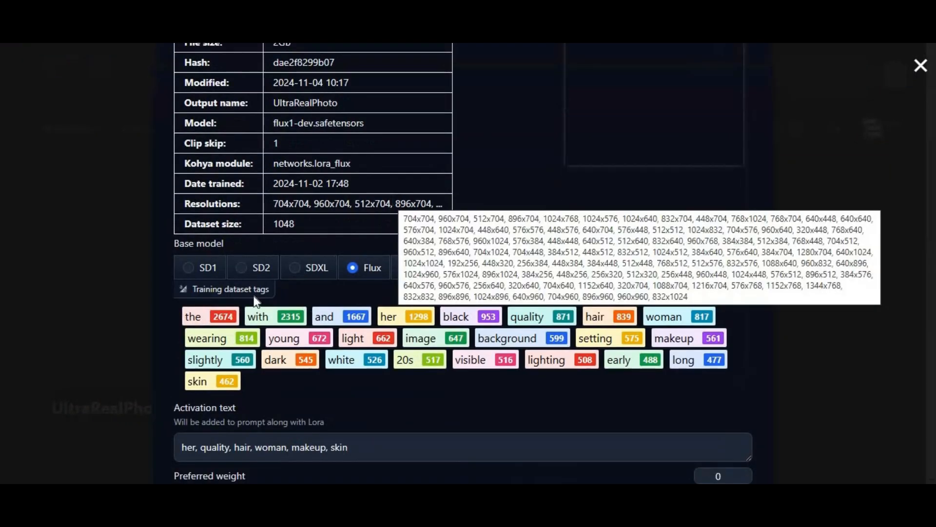
scroll(down, 3)
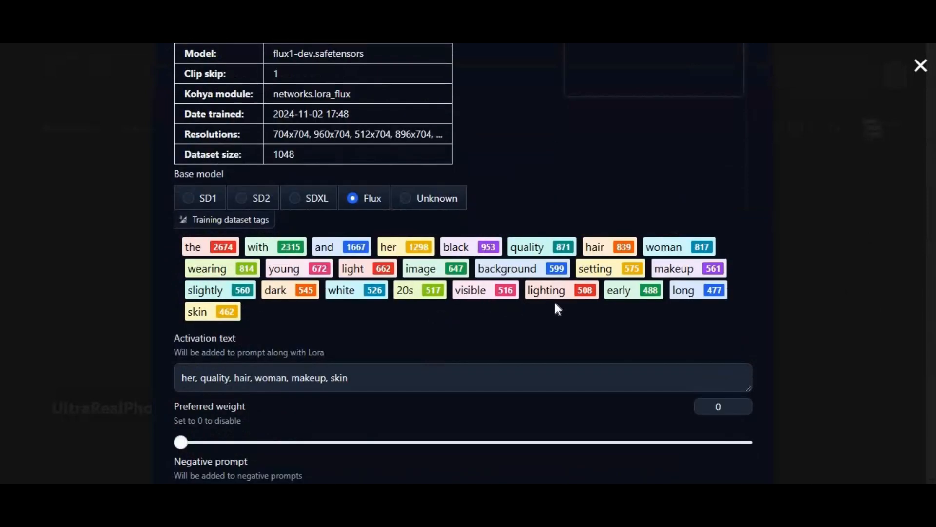
mouse_move(199, 310)
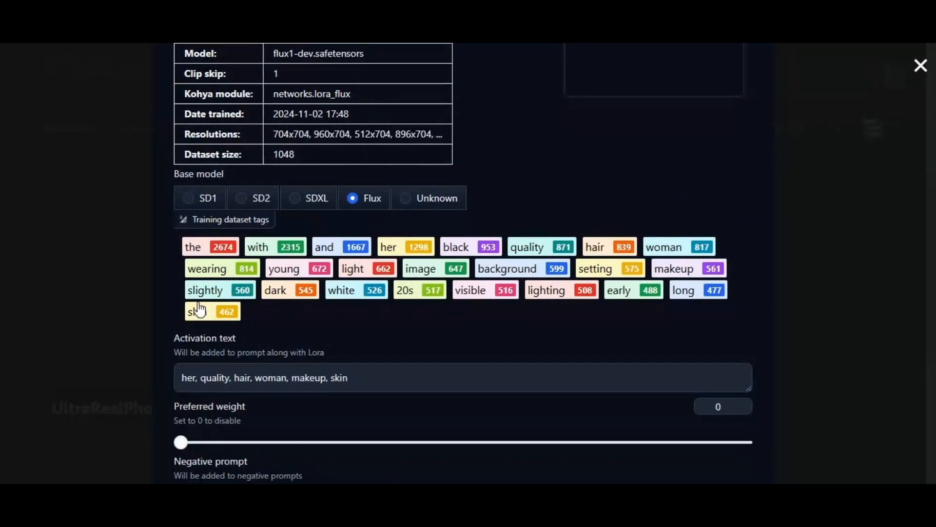
mouse_move(592, 313)
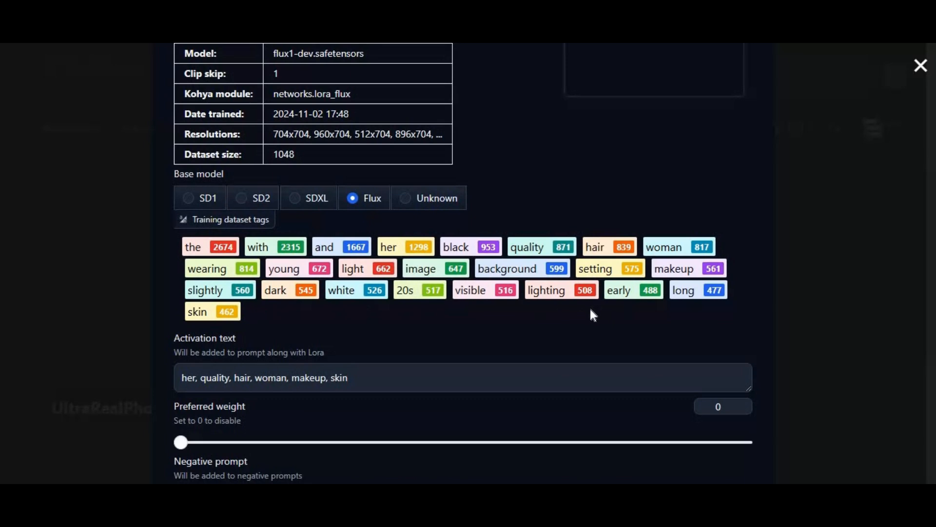
scroll(down, 3)
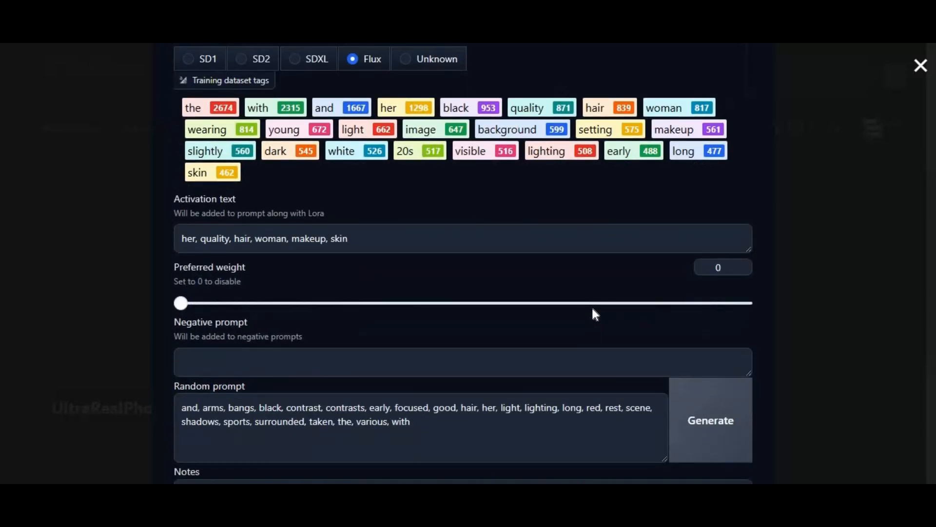
scroll(down, 3)
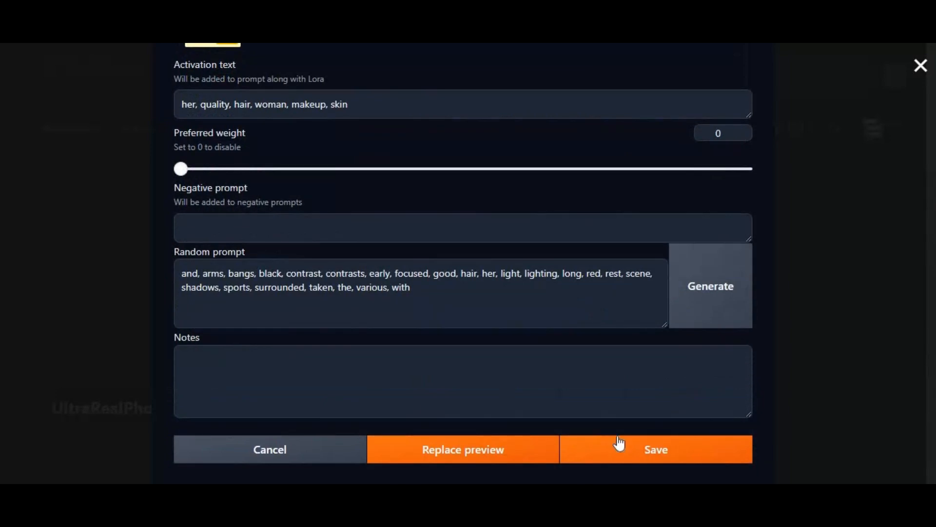
mouse_move(655, 364)
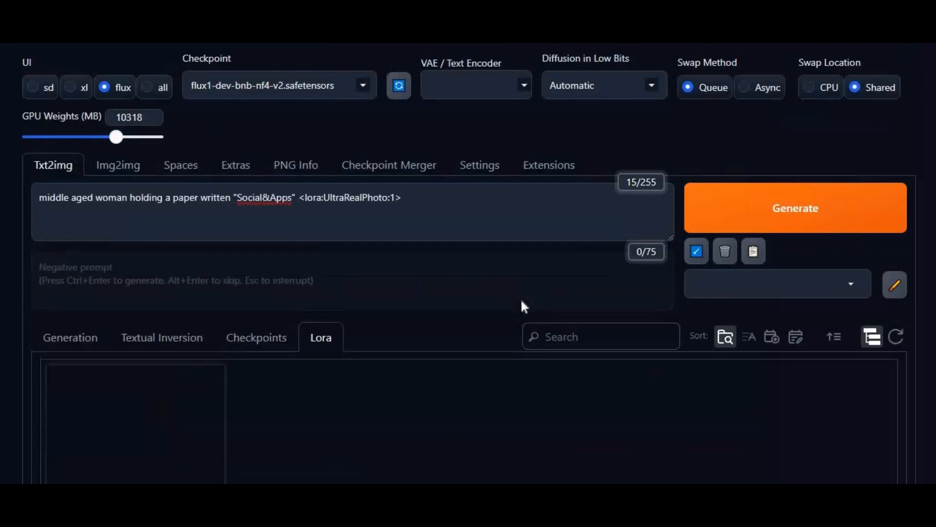
mouse_move(68, 336)
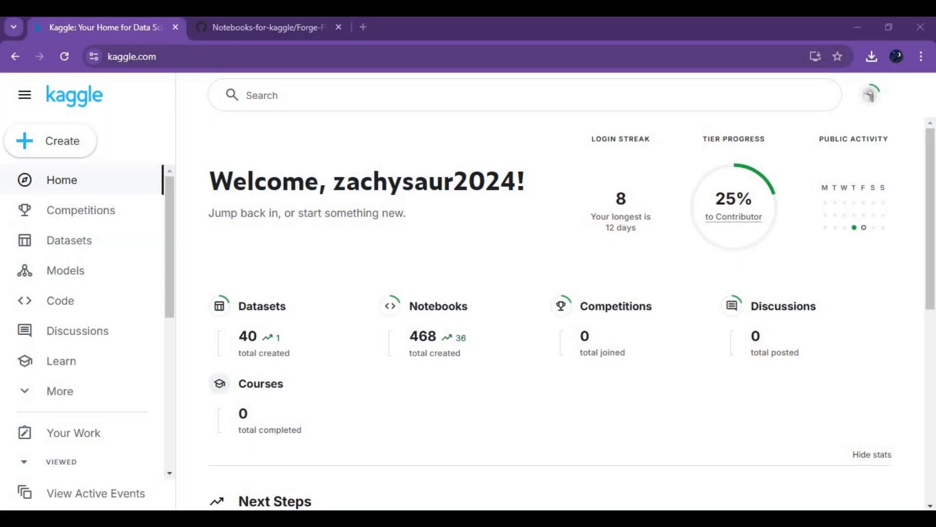
Step: Switch to the GitHub tab showing Forge-Flux-Ultrarealistic-lora.ipynb
click(268, 27)
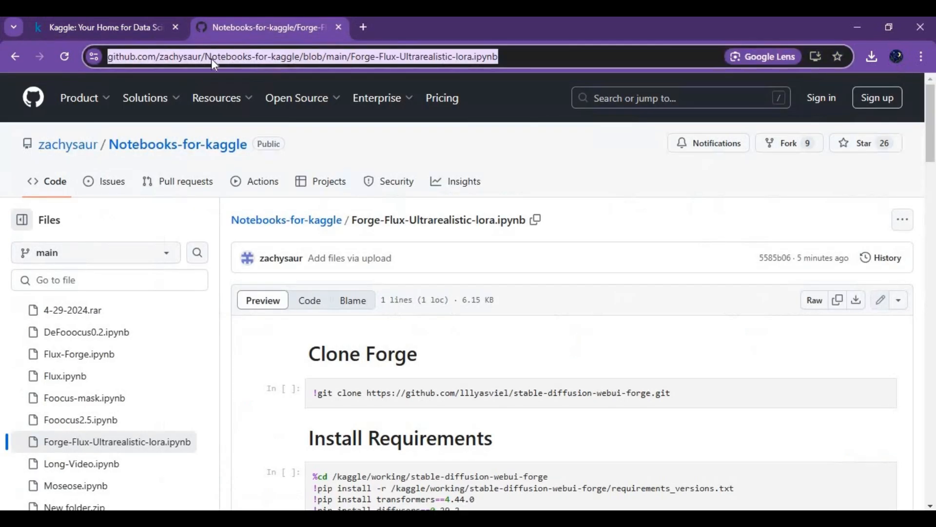
mouse_move(465, 59)
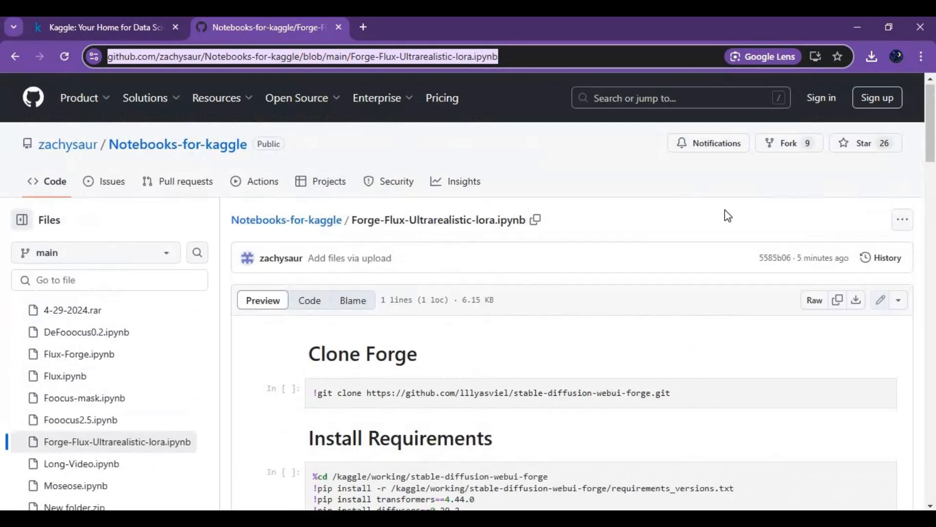
mouse_move(856, 300)
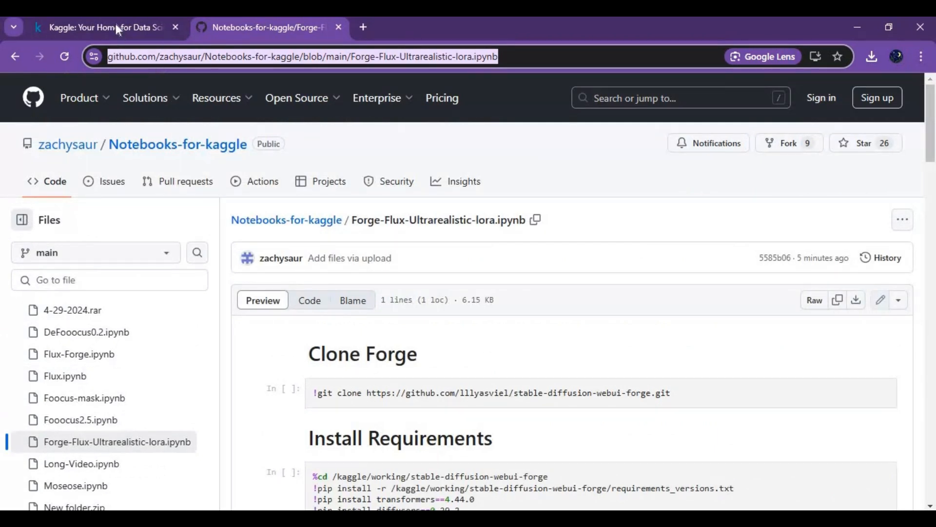
Step: From Kaggle home, create a new notebook and import Forge-Flux-Ultrarealistic-lora.ipynb
click(102, 27)
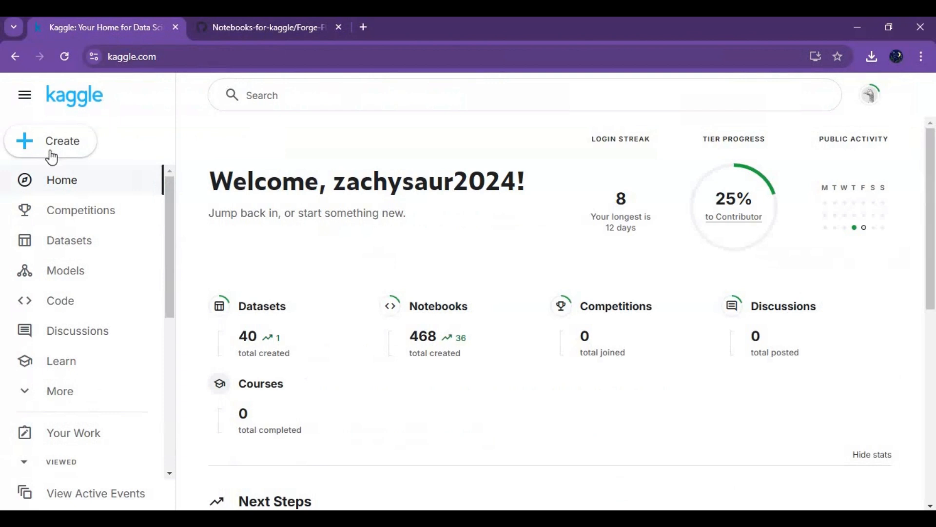
click(50, 141)
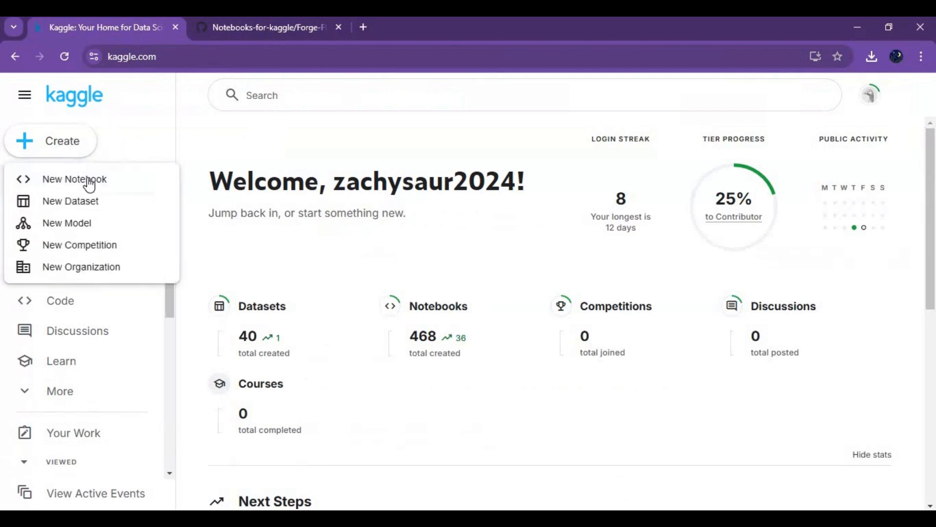
click(75, 179)
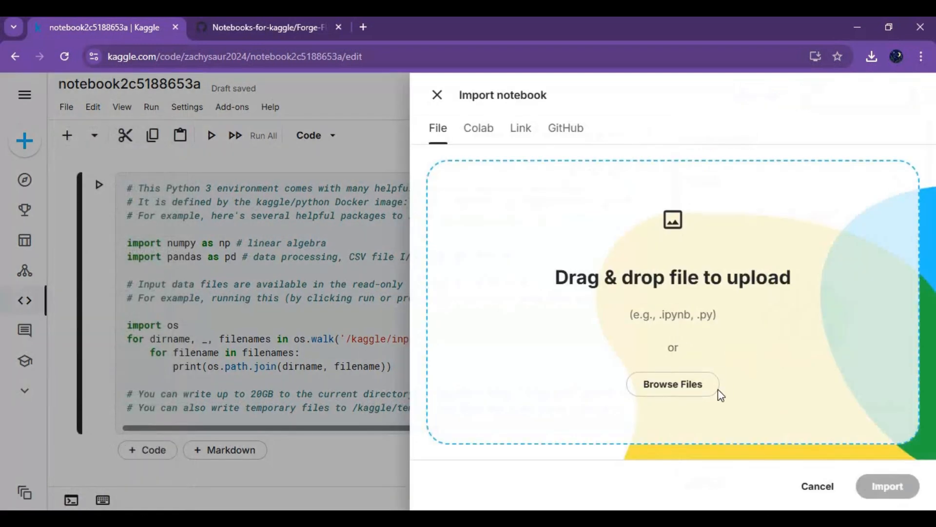
click(673, 383)
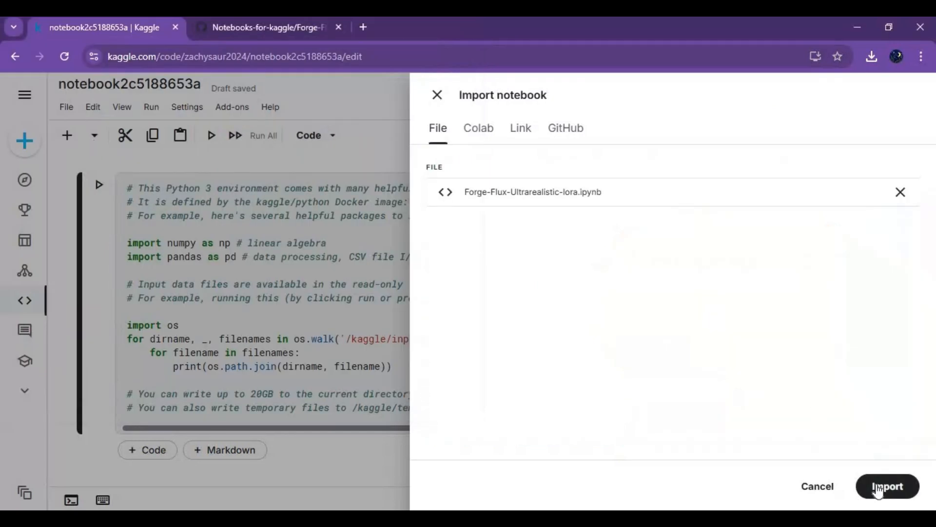
click(886, 485)
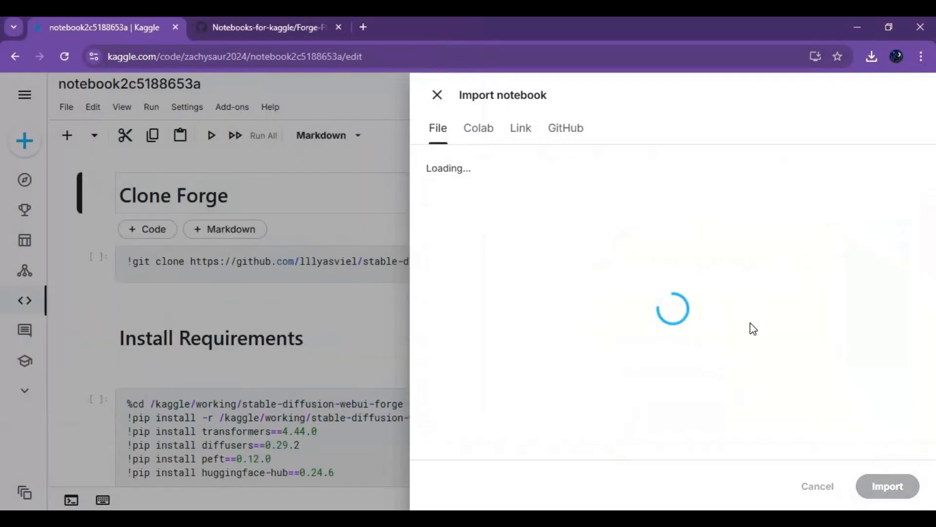
Step: Set the notebook accelerator to GPU P100 with Variables and Files persistence
click(437, 95)
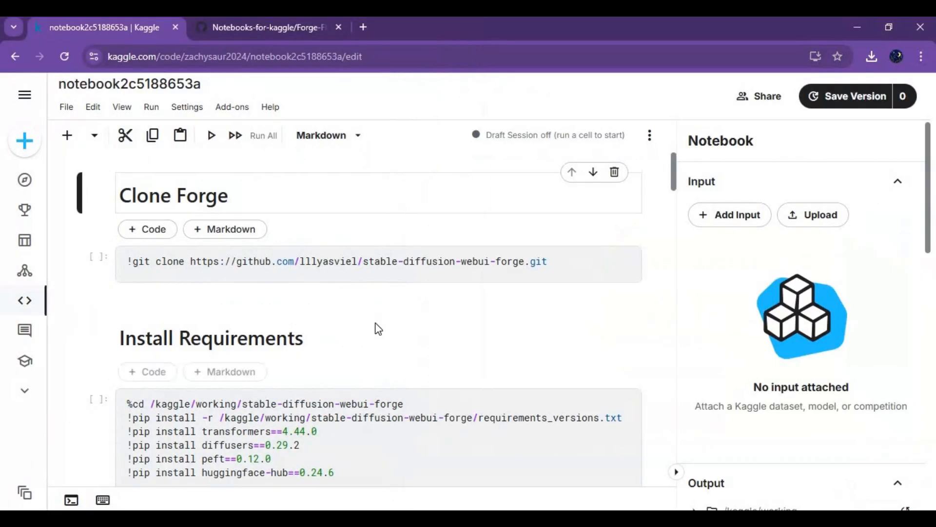
mouse_move(615, 356)
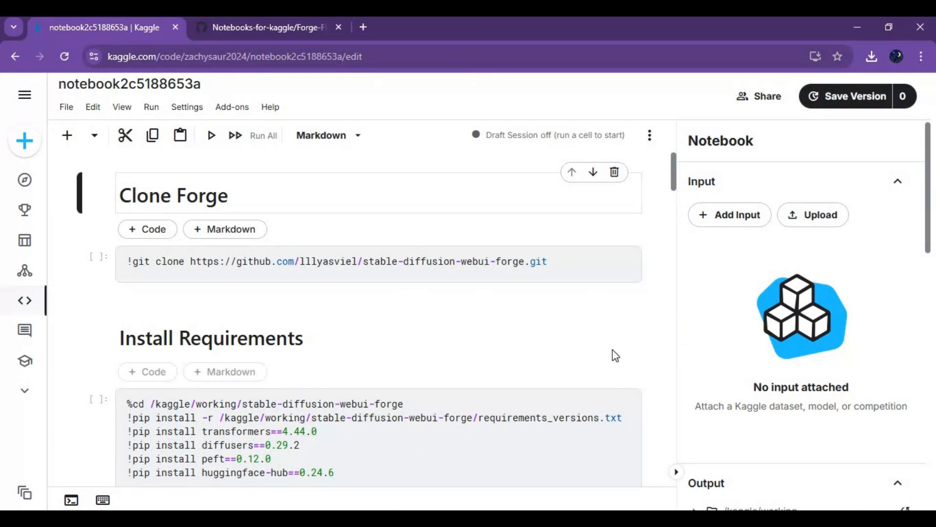
scroll(down, 3)
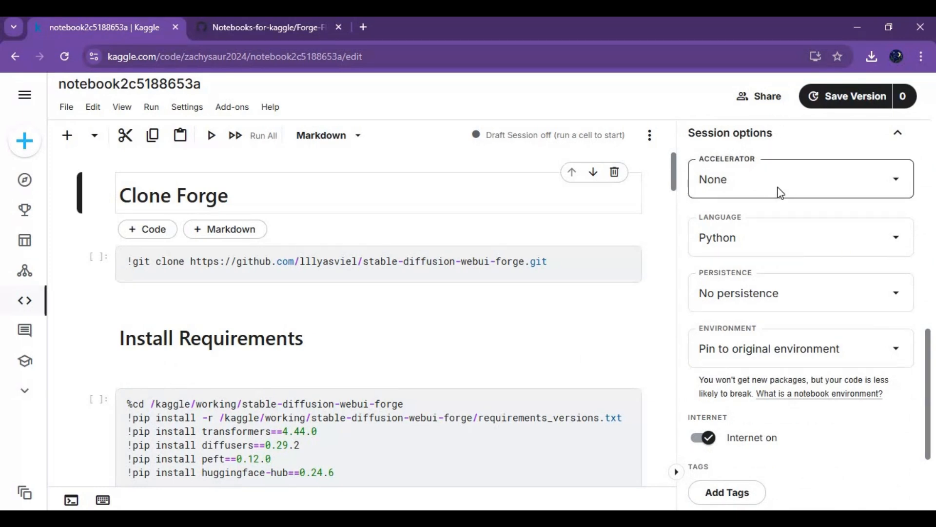
click(798, 178)
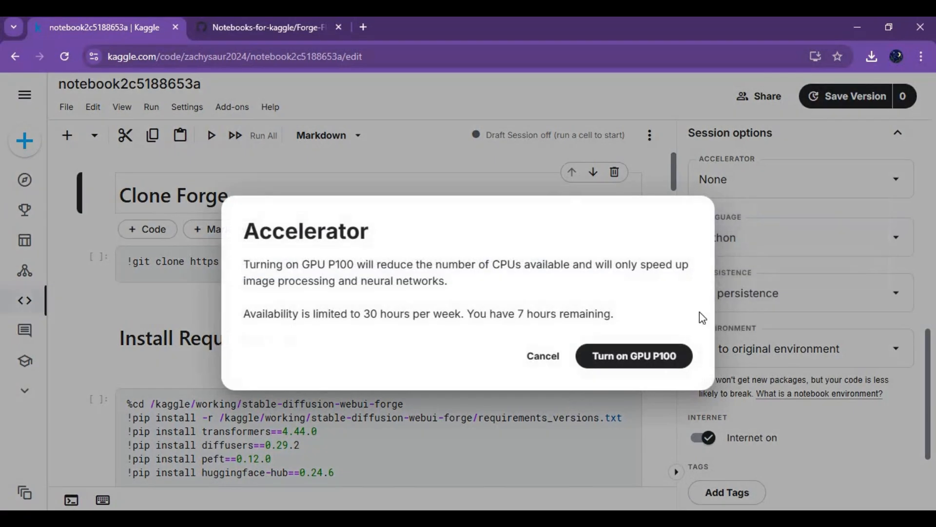
click(634, 356)
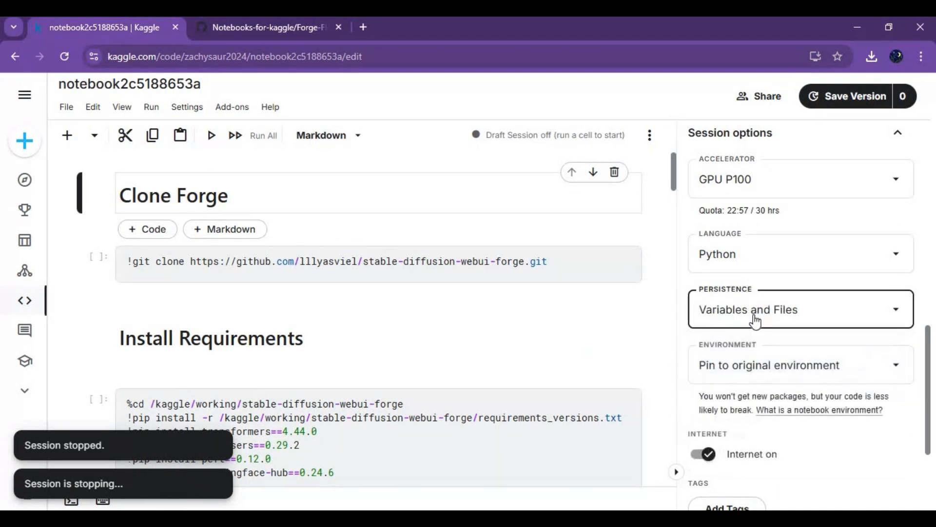
scroll(down, 3)
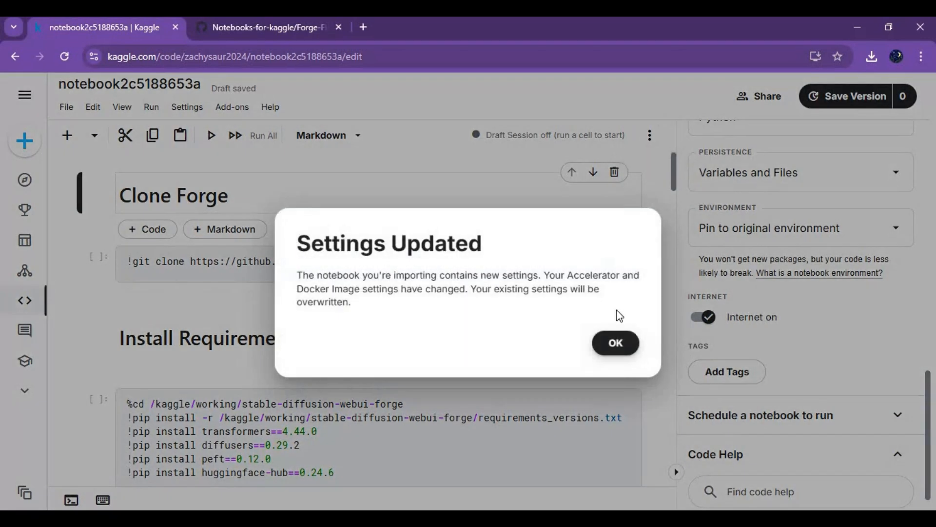
click(614, 343)
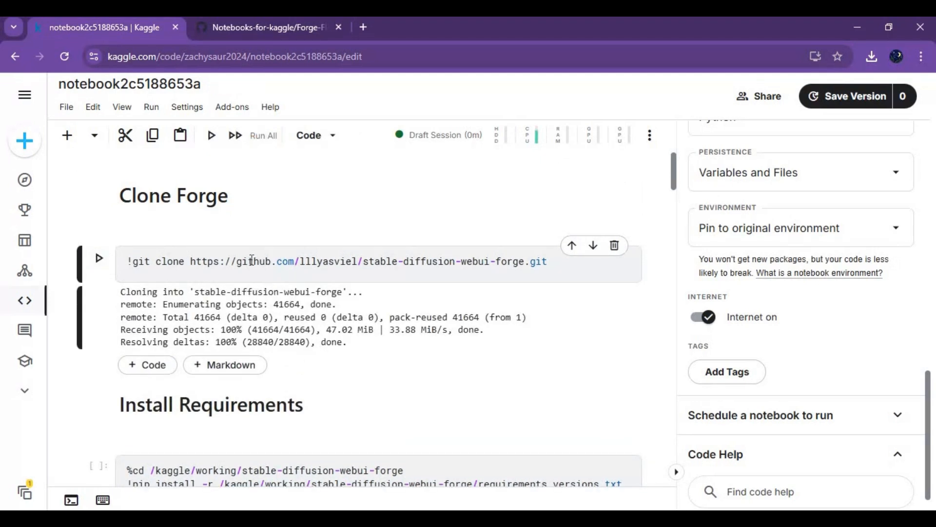
Step: Follow the Install Requirements output until huggingface-hub 0.24.6 finishes installing
scroll(down, 3)
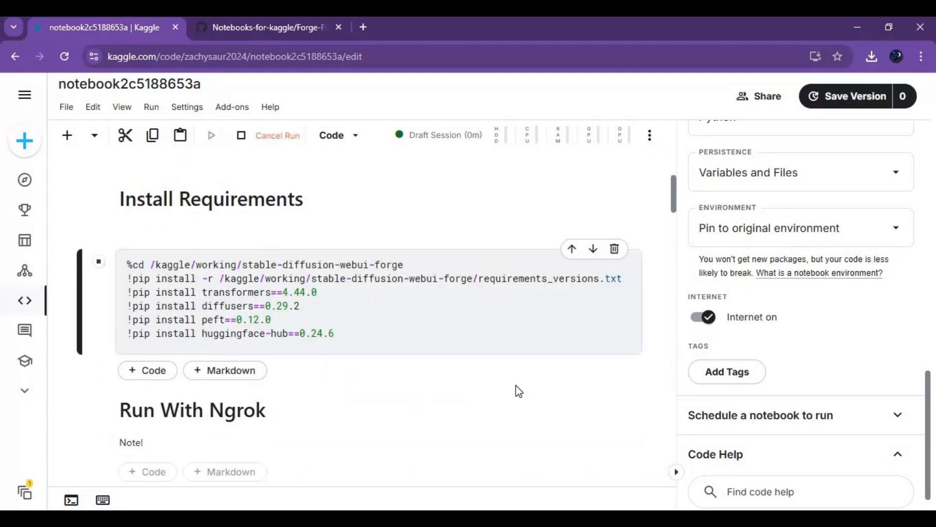
click(211, 135)
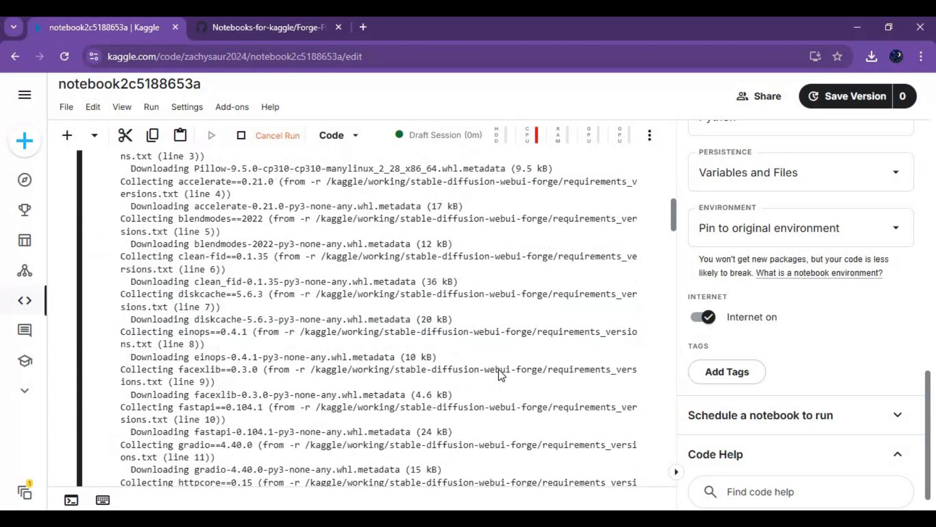
scroll(down, 3)
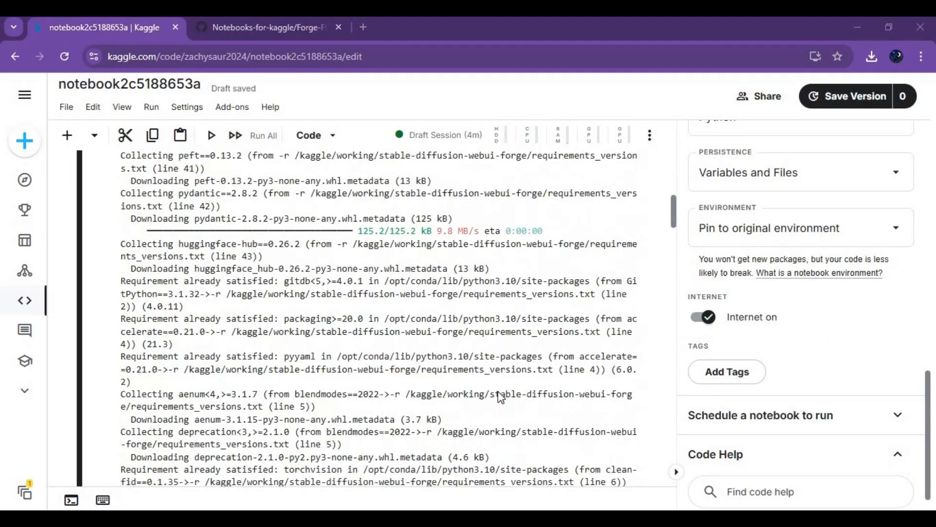
scroll(down, 3)
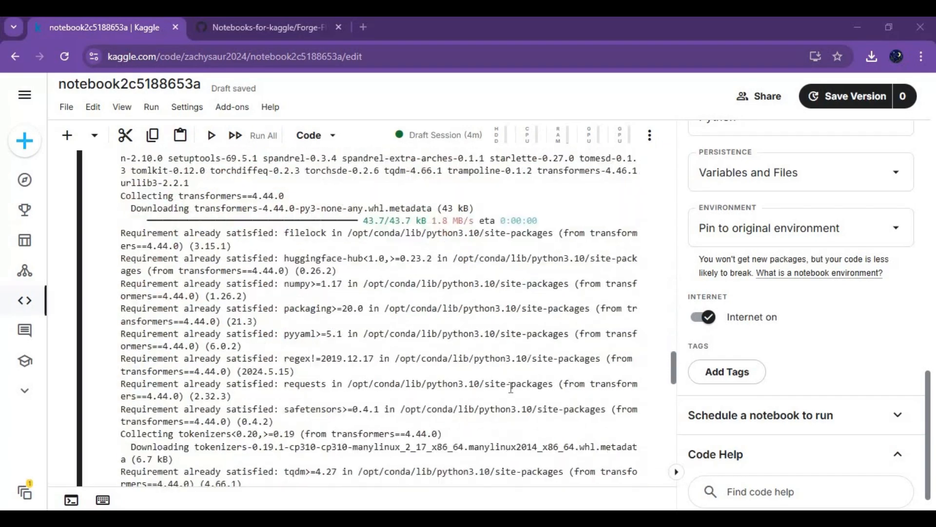
scroll(down, 3)
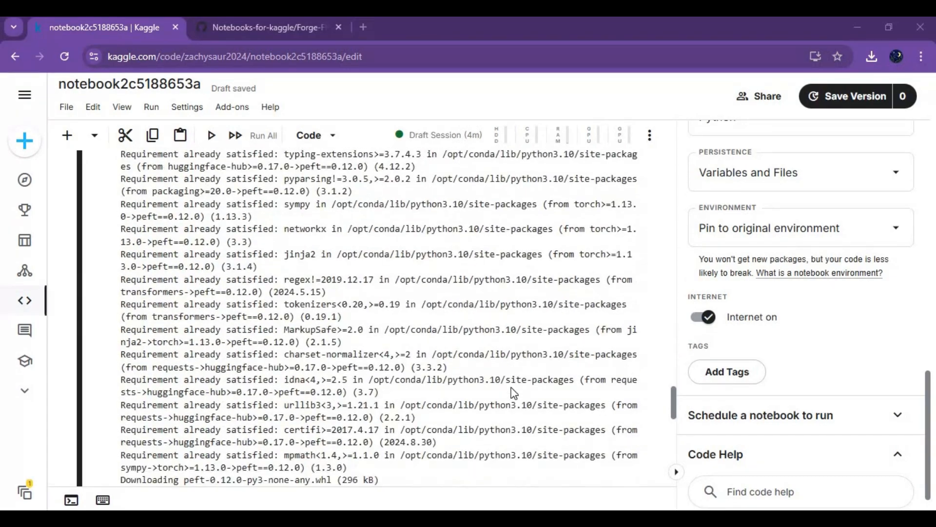
scroll(down, 3)
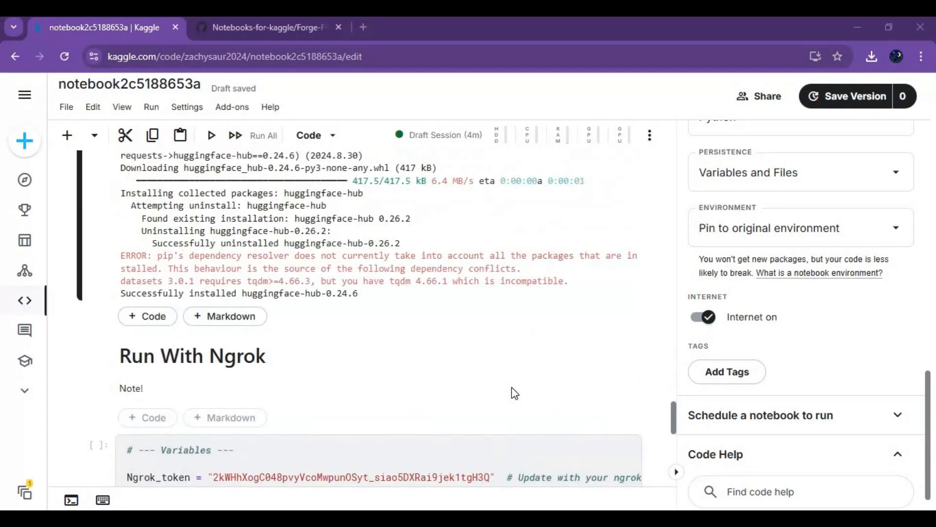
Step: Run the Install Checkpoints cell to download flux1-dev-bnb-nf4-v2.safetensors
scroll(down, 3)
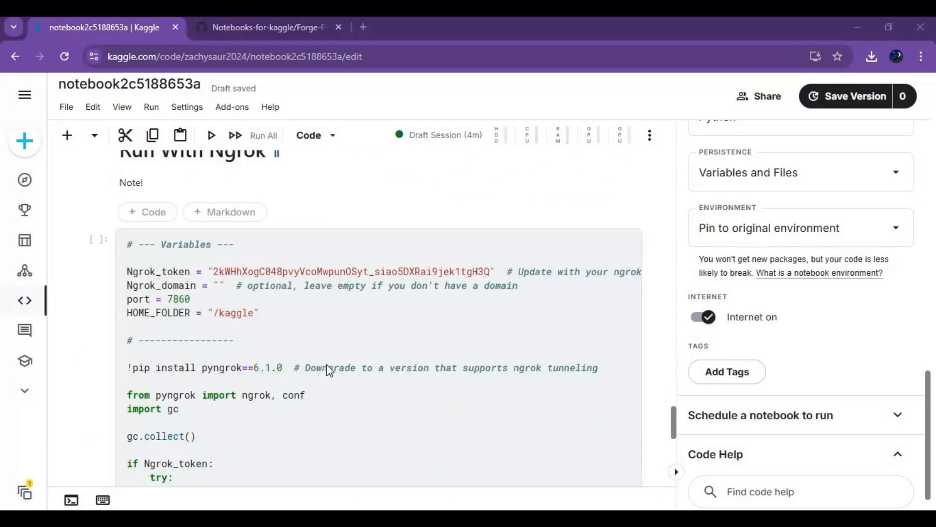
scroll(down, 3)
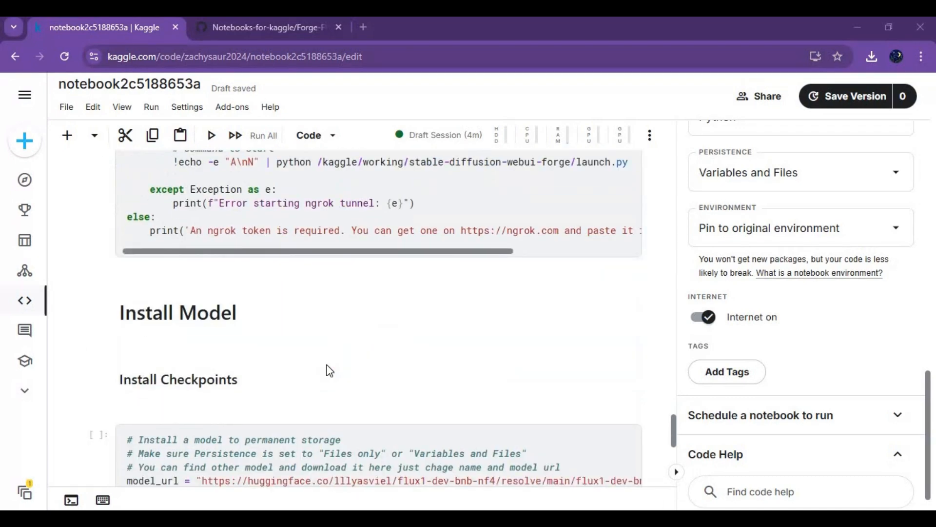
scroll(down, 3)
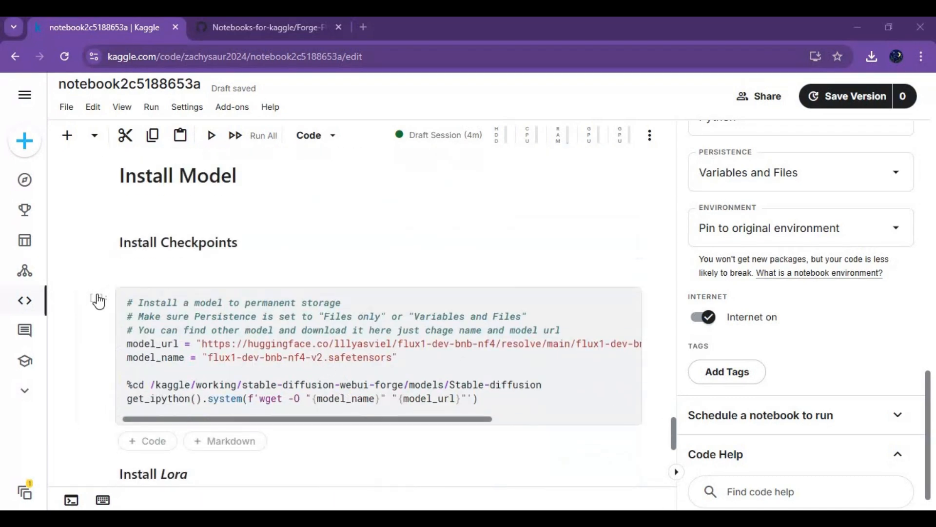
click(210, 136)
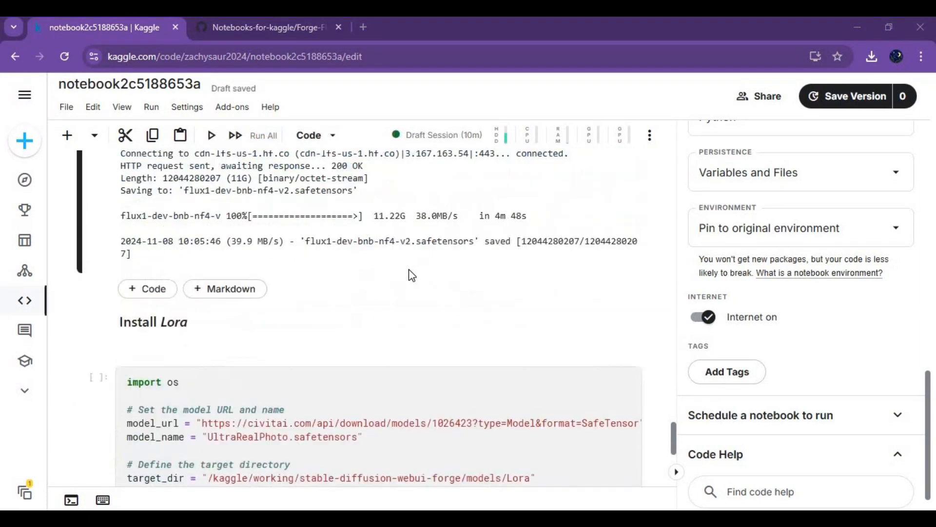
Step: Run the Install Lora cell to download UltraRealPhoto.safetensors into the Lora folder
scroll(down, 3)
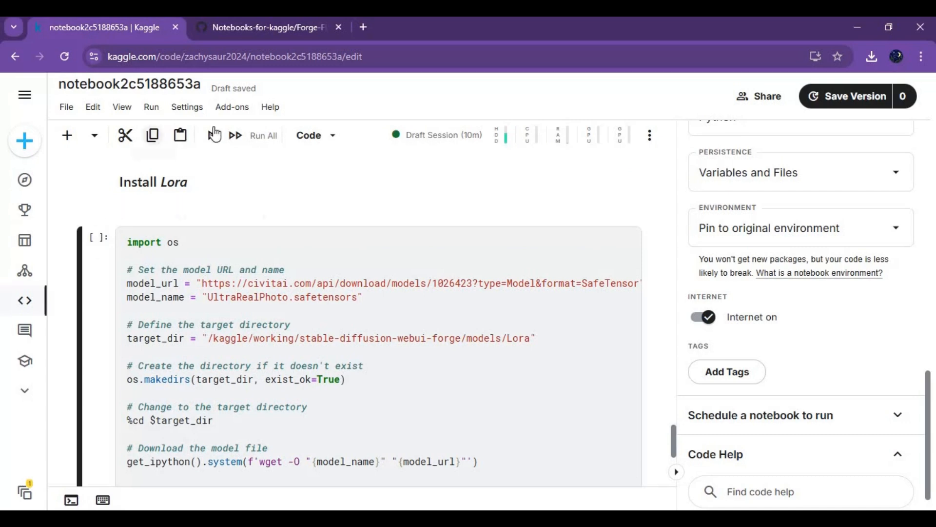
click(263, 135)
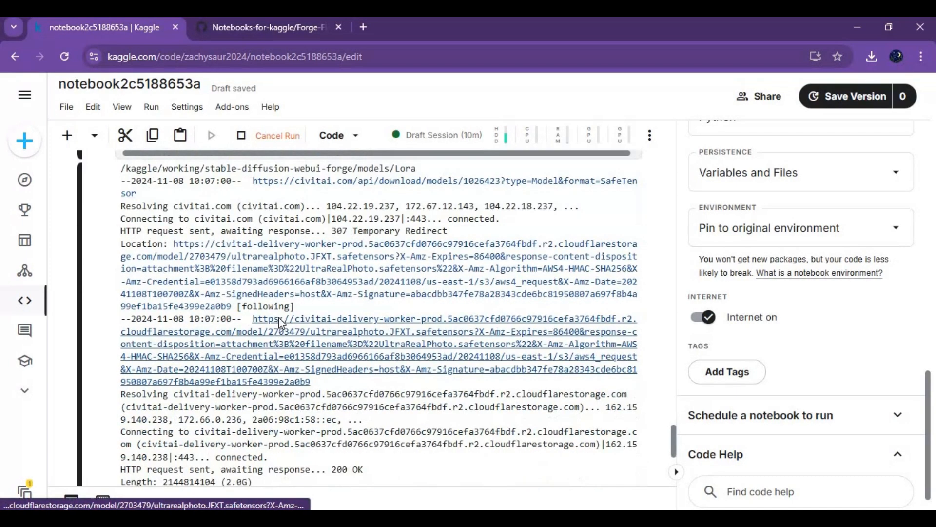
scroll(down, 3)
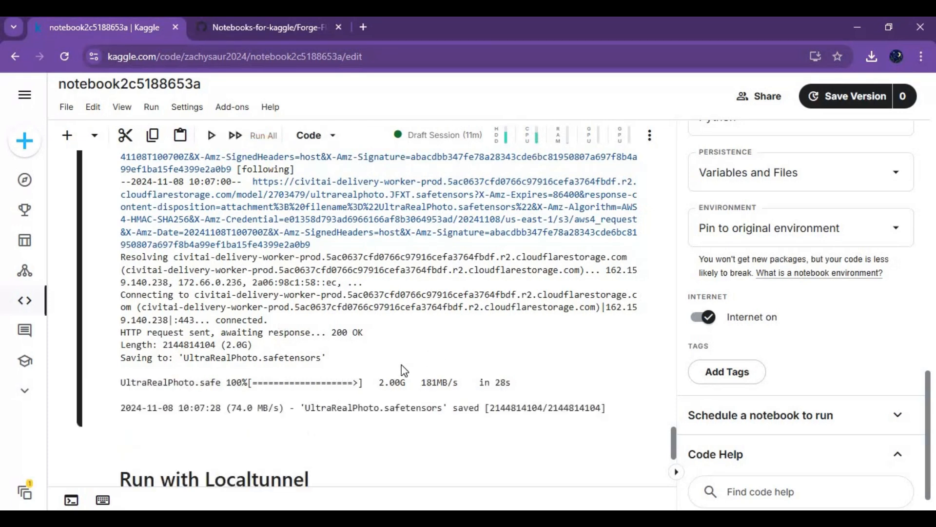
Step: Run the Run with Localtunnel cell and wait for the loca.lt URL and password IP
scroll(down, 3)
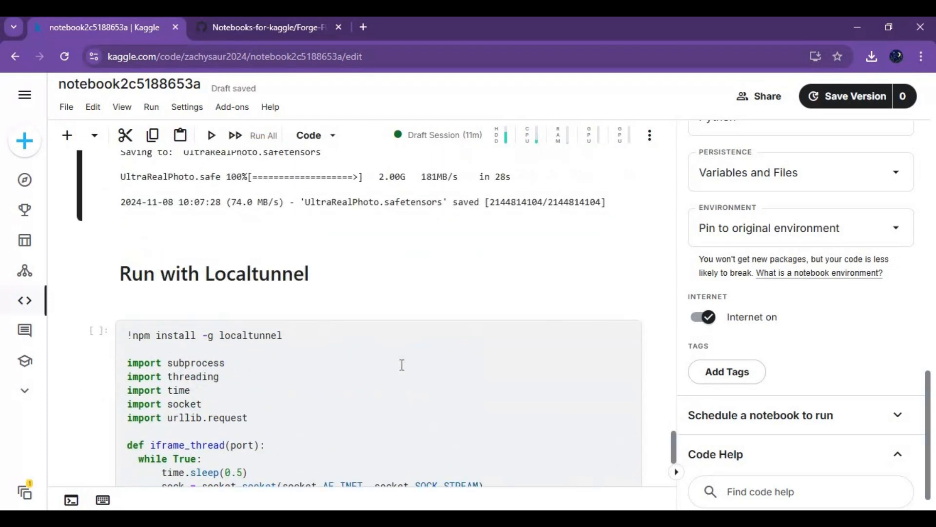
scroll(down, 3)
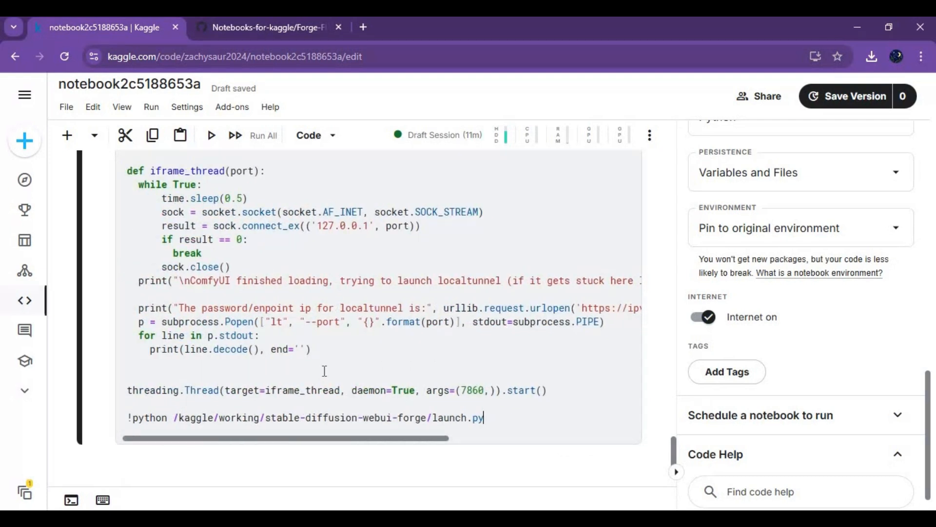
mouse_move(322, 352)
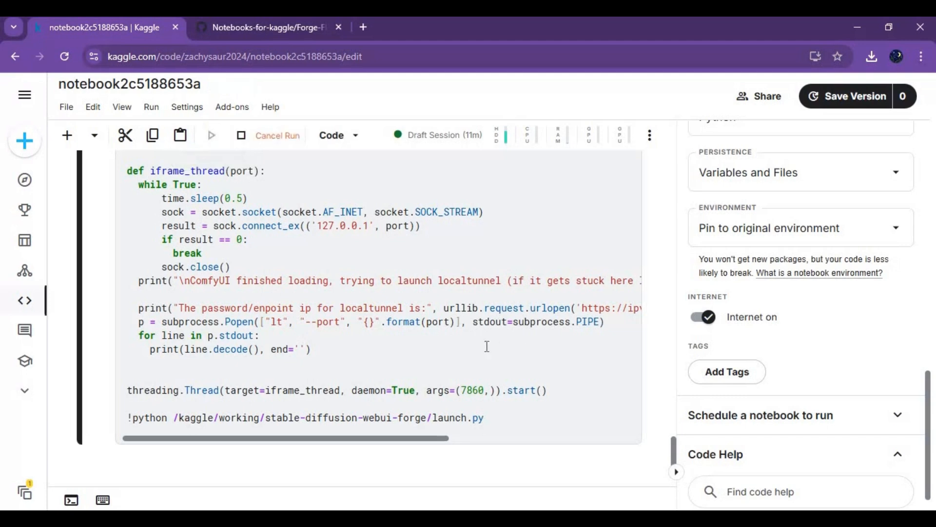
scroll(down, 3)
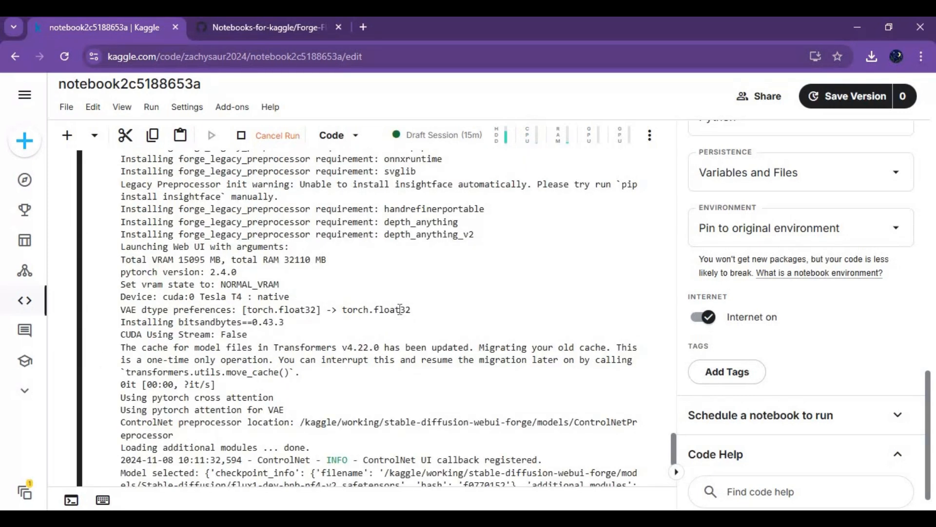
scroll(down, 3)
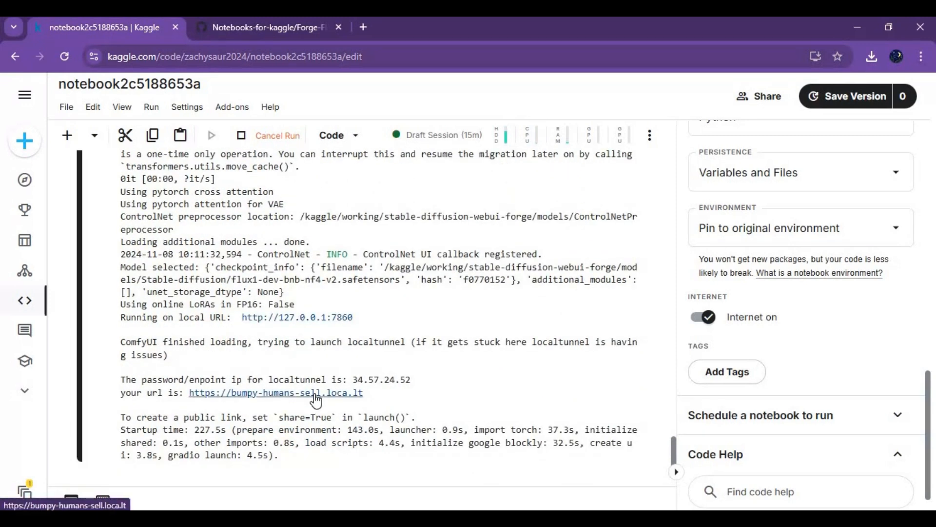
Step: Open the bumpy-humans-sell.loca.lt link from the cell output
click(275, 392)
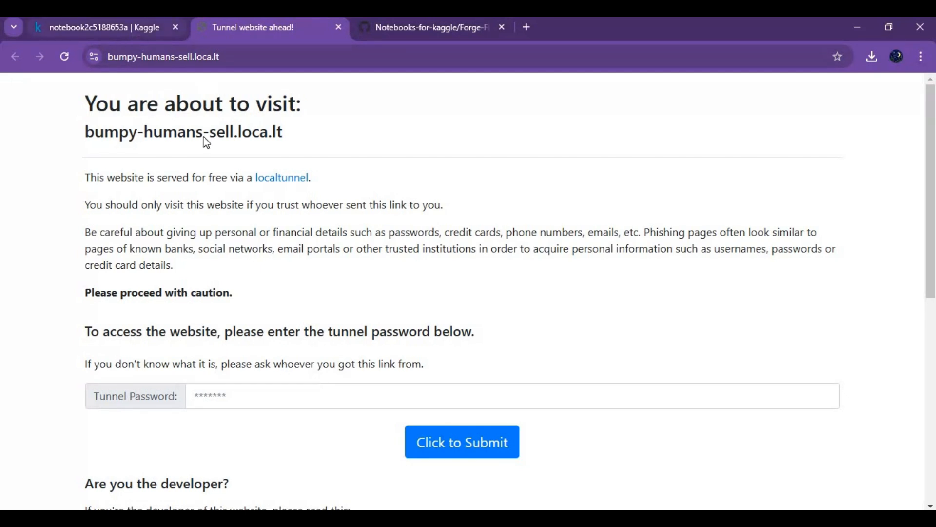
Step: Paste the endpoint IP as the tunnel password and submit it to load Forge
click(104, 28)
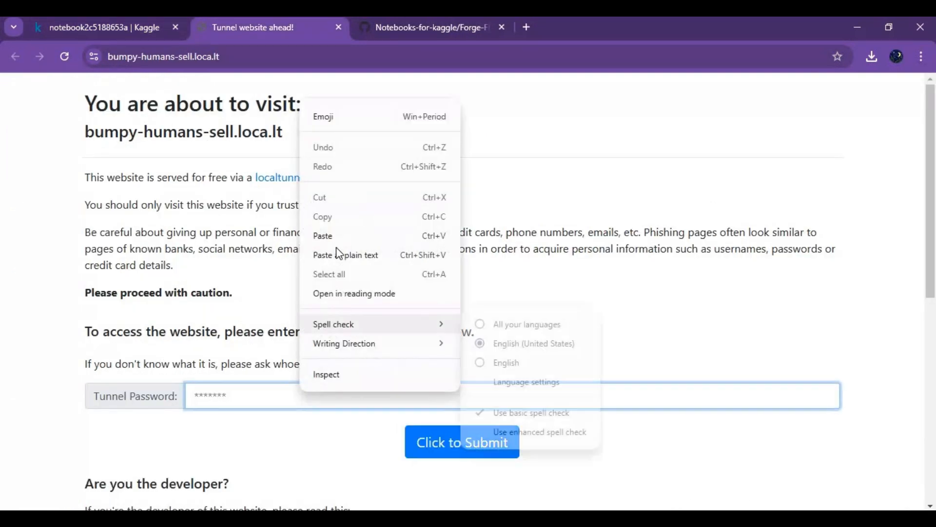
click(322, 235)
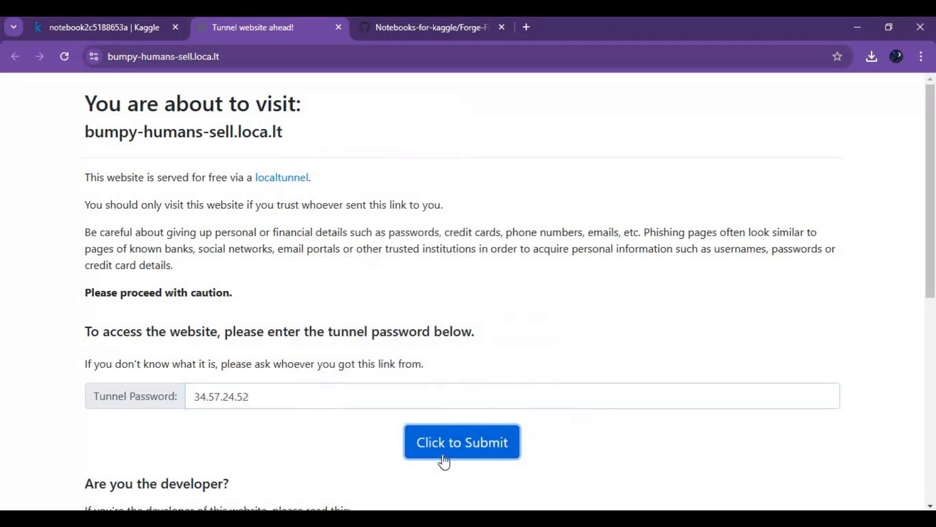
click(461, 441)
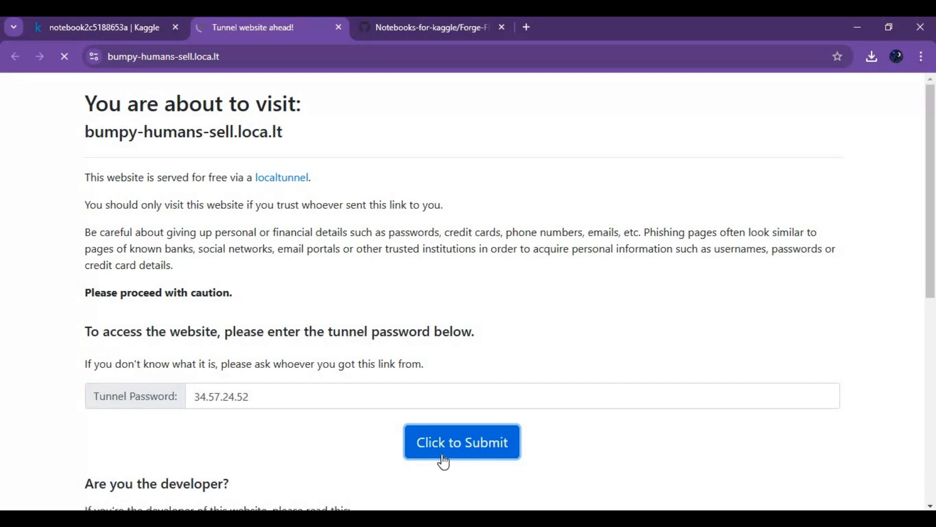
click(462, 442)
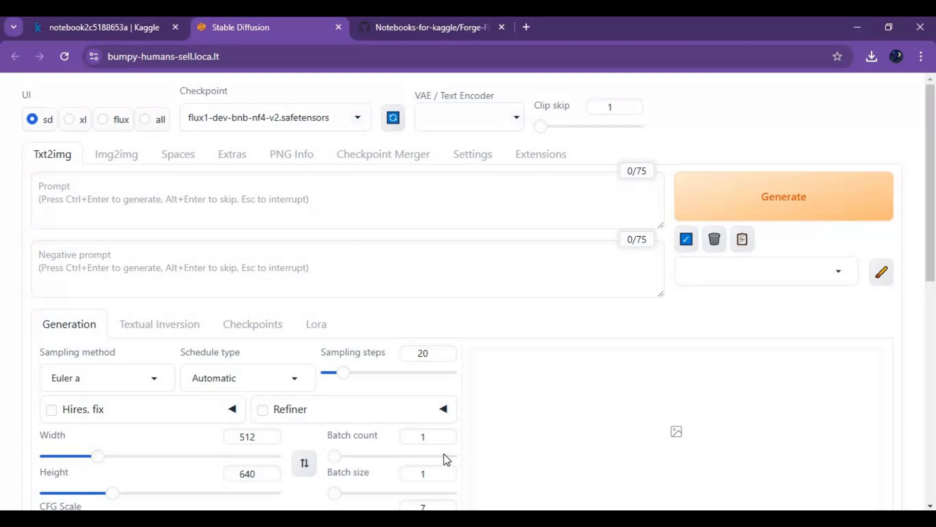
mouse_move(103, 122)
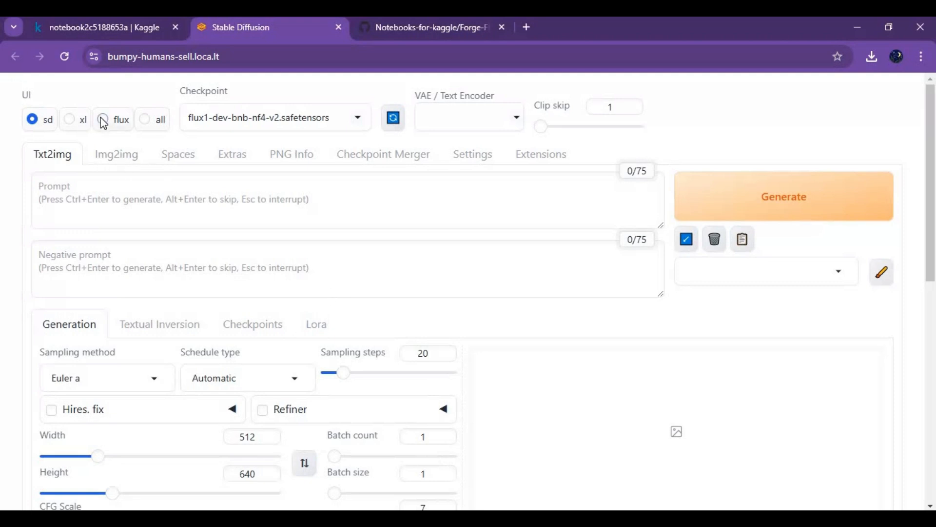
Step: Switch Forge to the flux UI preset and list the UltraRealPhoto LoRA in the Lora tab
click(102, 120)
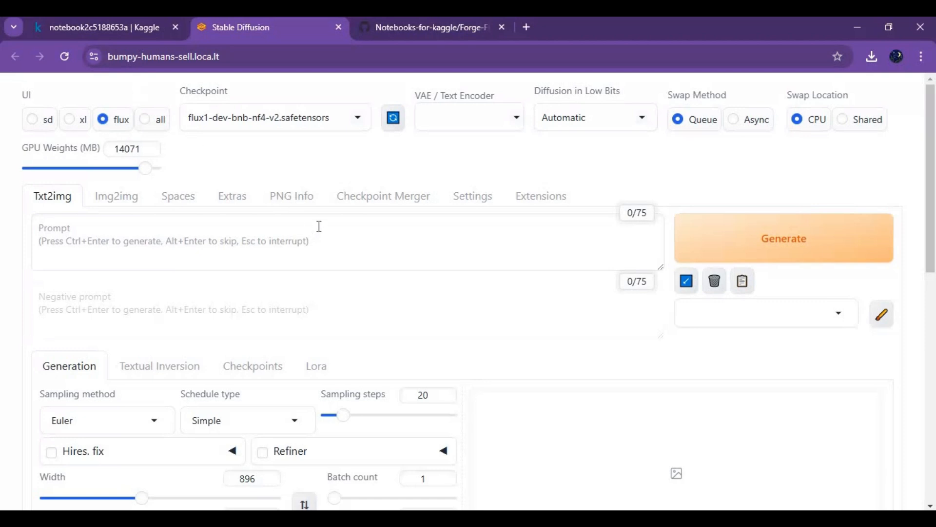
click(317, 365)
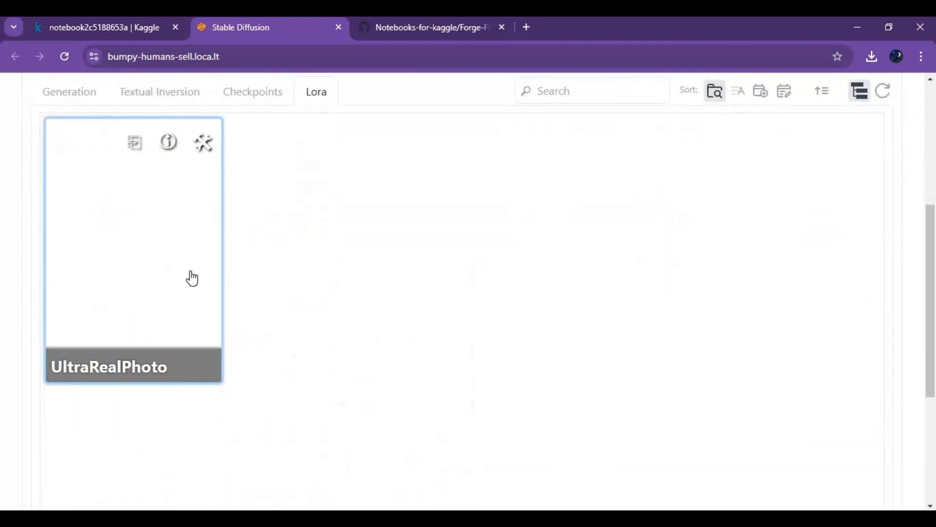
Step: Open the UltraRealPhoto LoRA's metadata editor and set its base model to Flux
click(168, 142)
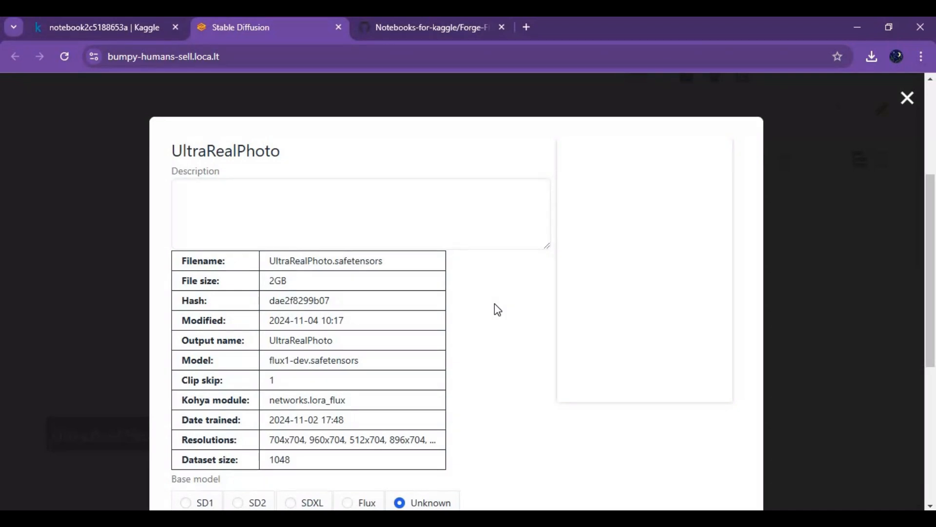
mouse_move(441, 301)
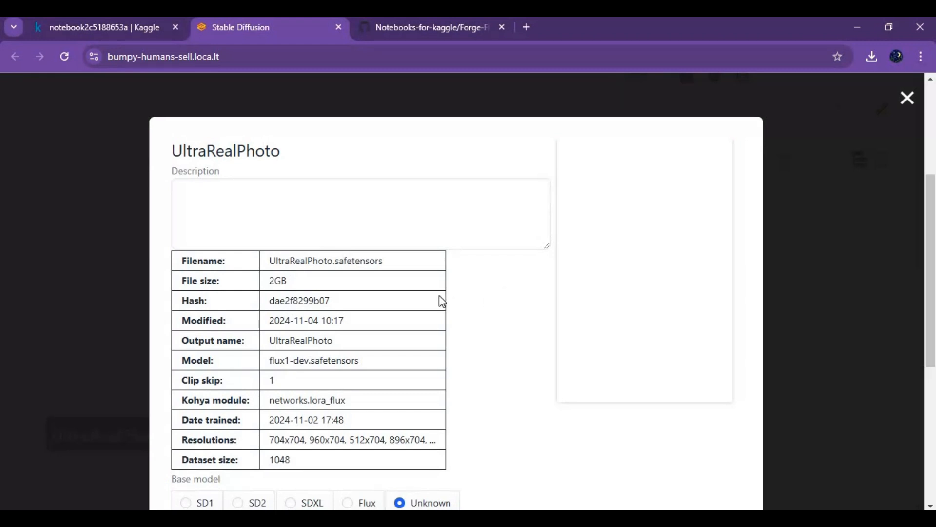
scroll(down, 3)
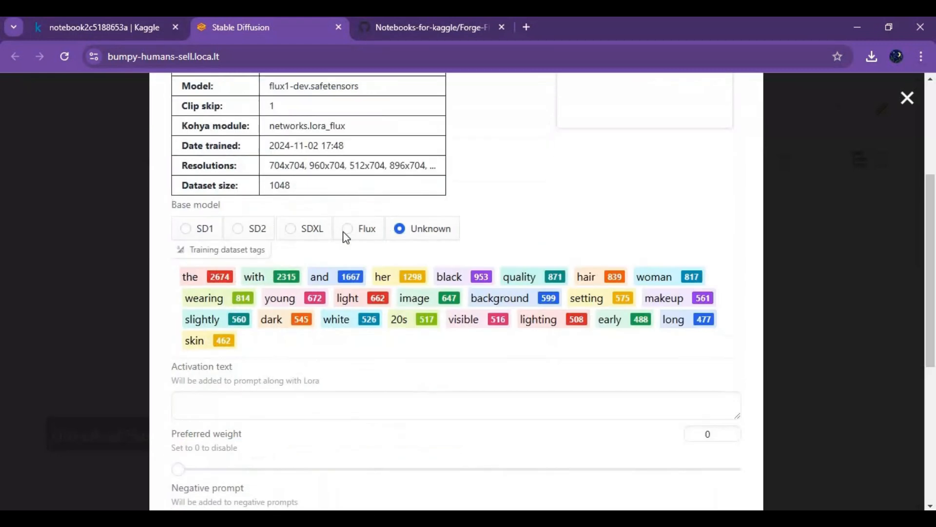
click(348, 229)
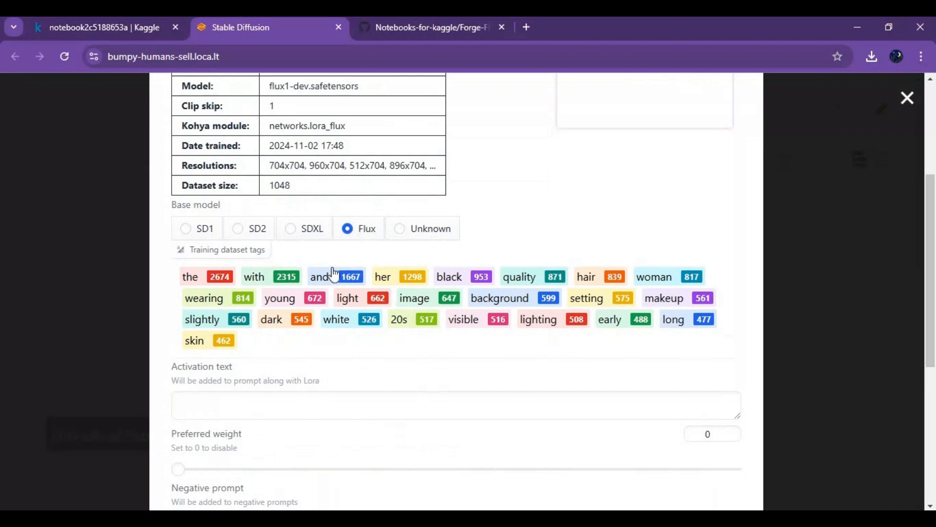
mouse_move(450, 325)
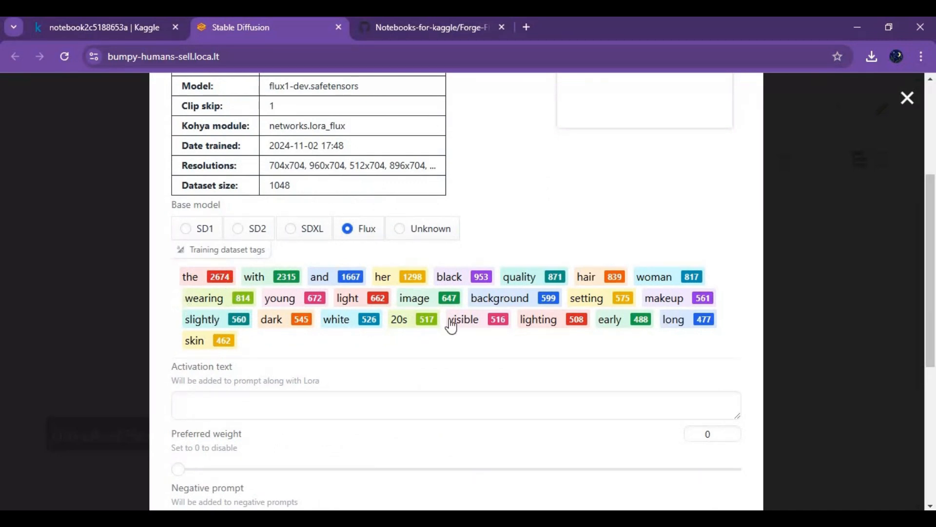
mouse_move(581, 197)
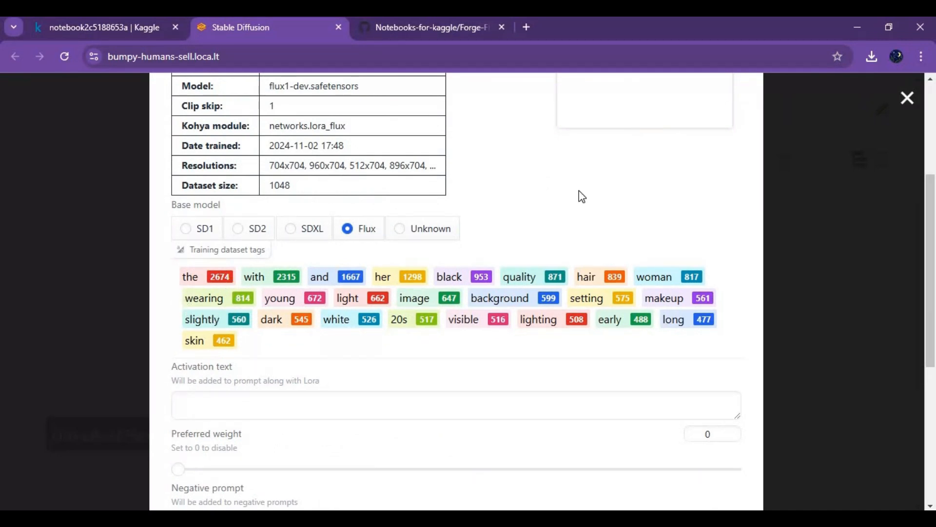
mouse_move(173, 412)
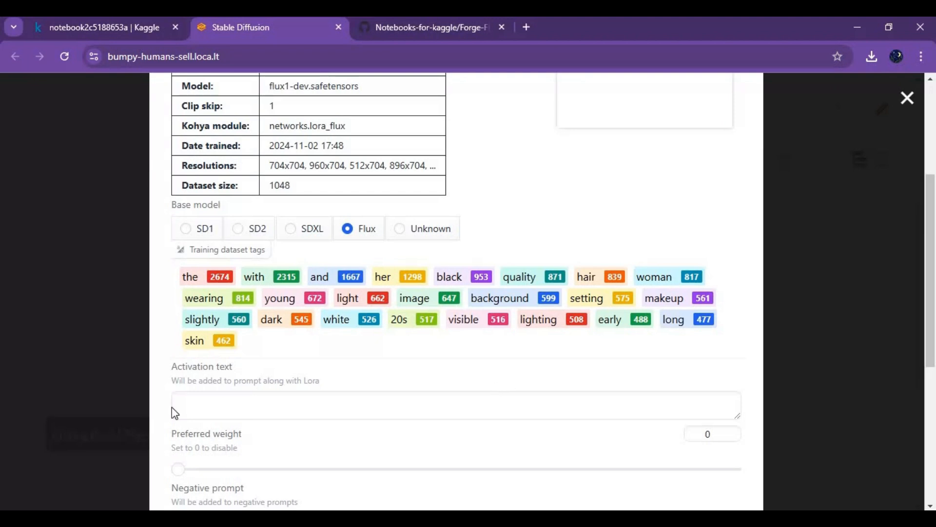
mouse_move(587, 279)
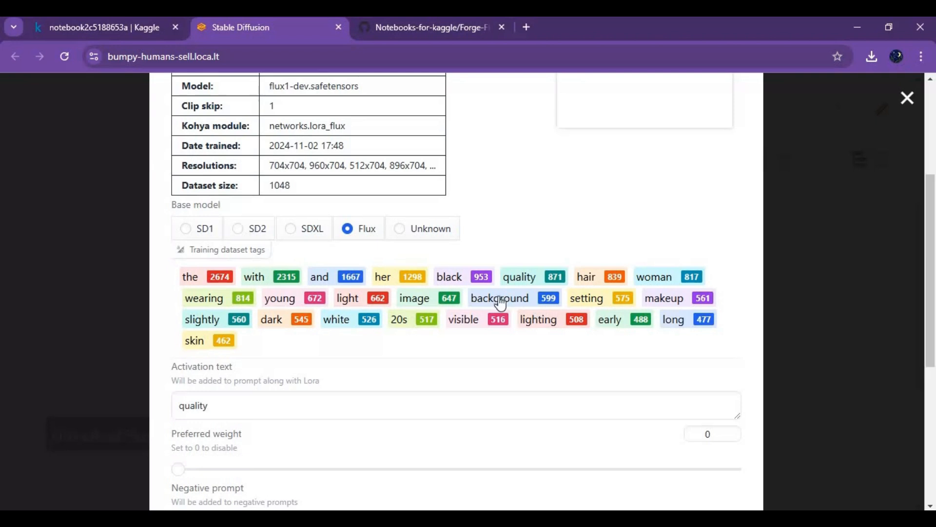
Step: Add dataset tags like background to the activation text and save the metadata
click(499, 297)
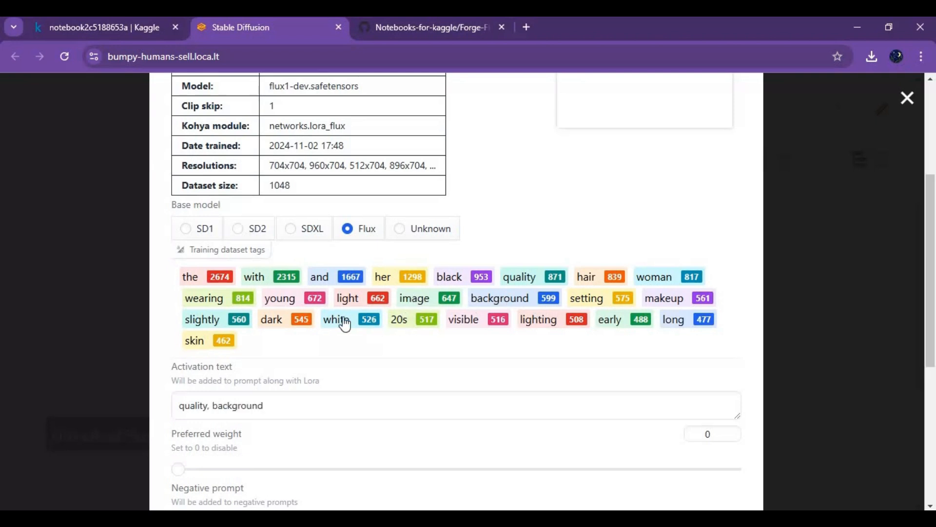
click(414, 298)
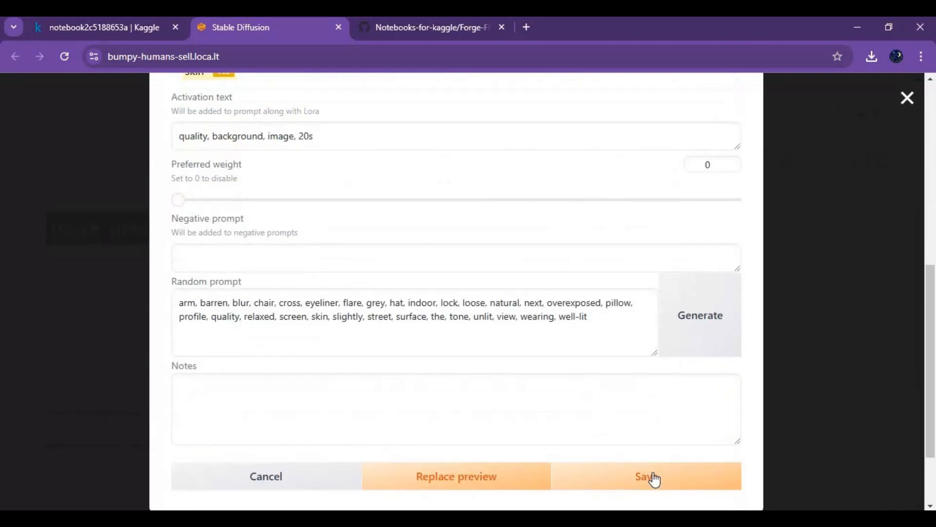
click(646, 476)
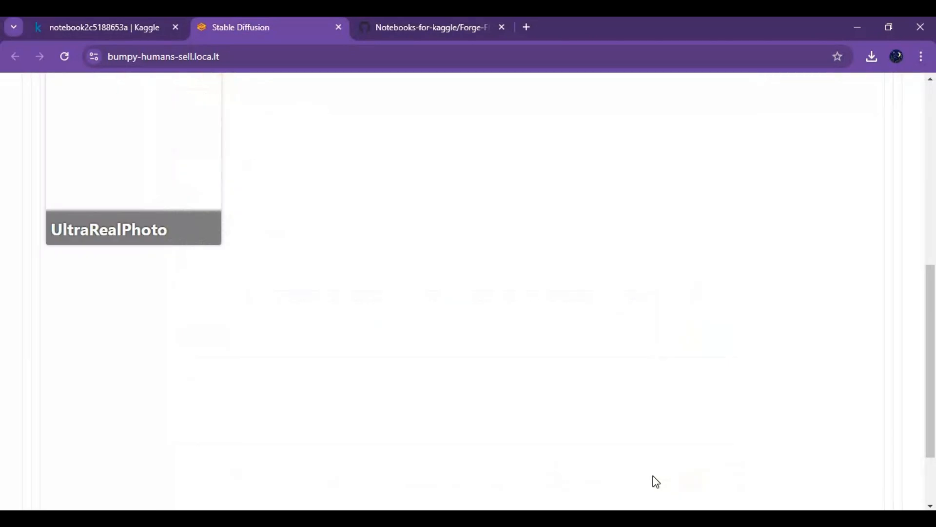
Step: Set Swap Location to Shared and lower GPU Weights to 10896 MB
scroll(up, 3)
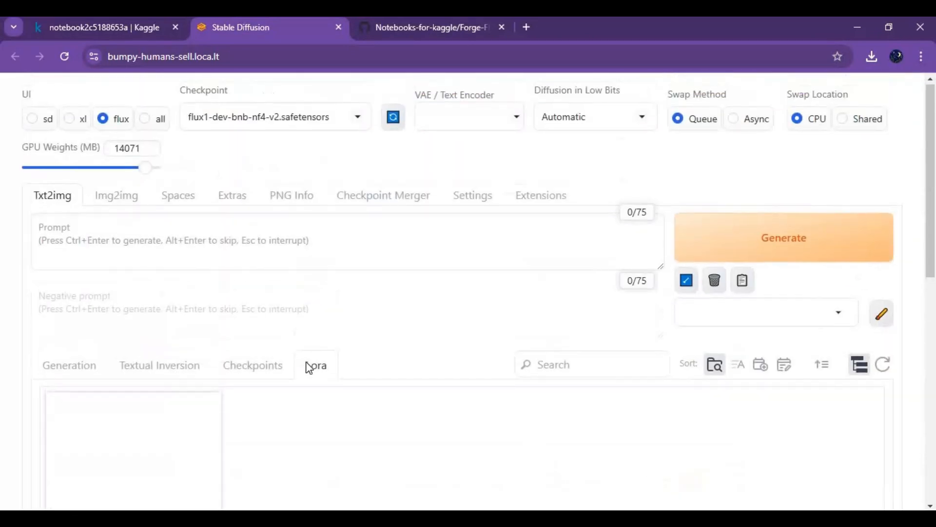
click(843, 119)
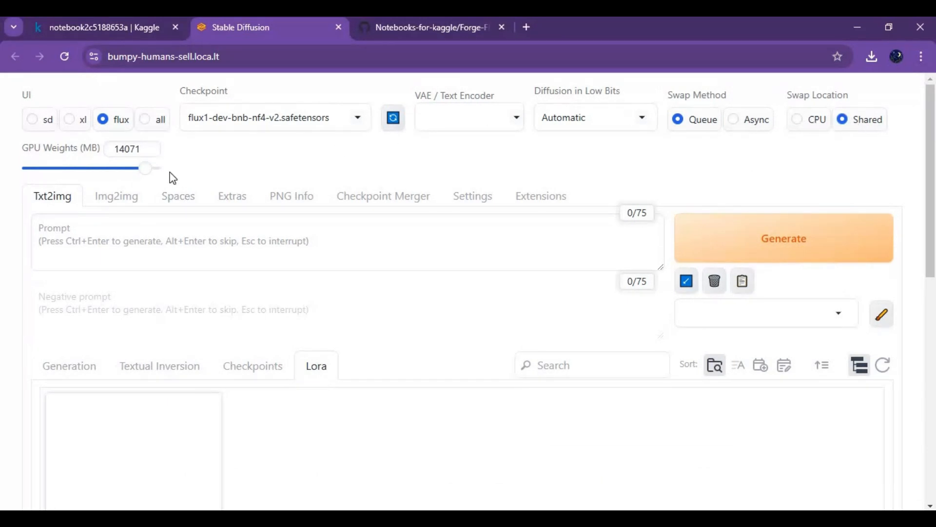
drag(148, 168, 115, 169)
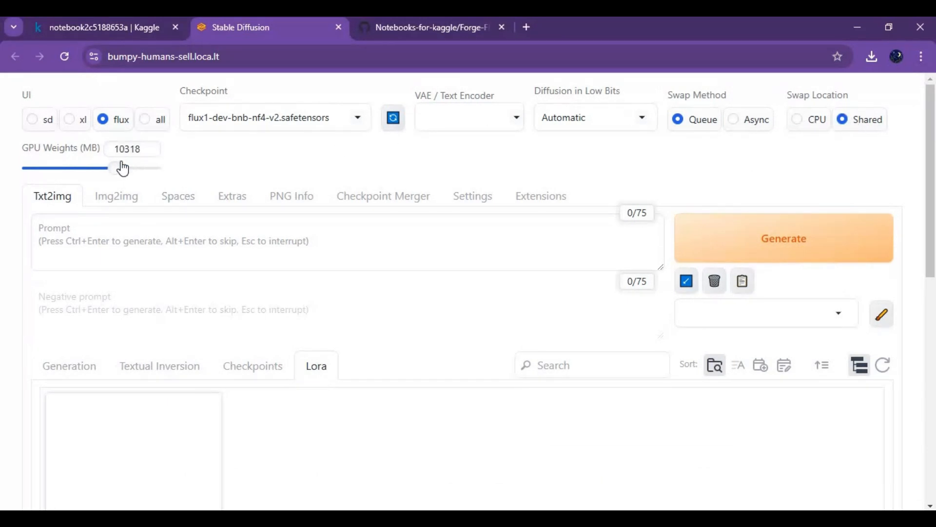
drag(117, 167, 122, 168)
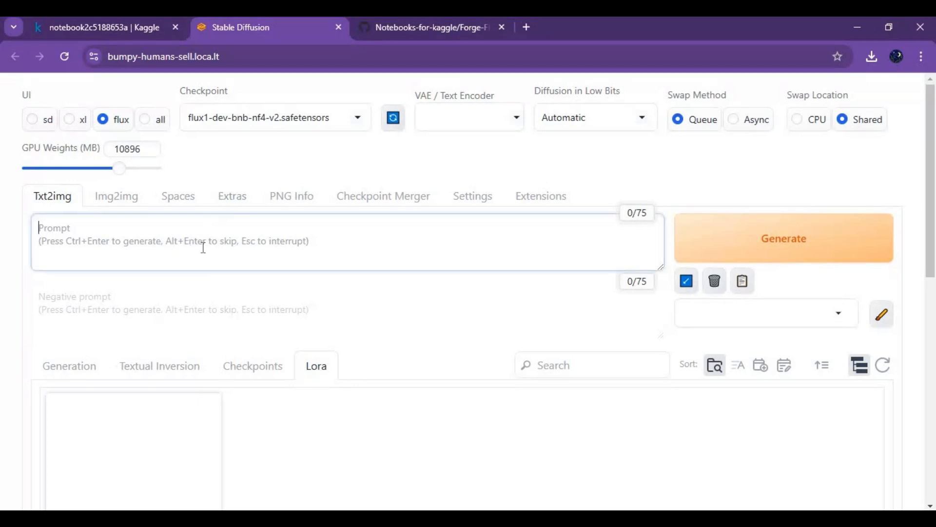
mouse_move(290, 288)
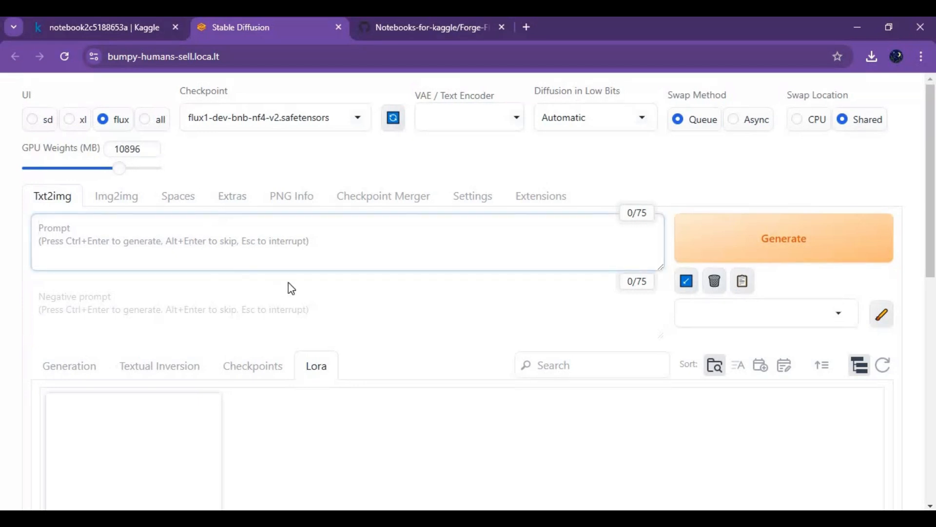
Step: Enter the prompt: girl around 25 year old, holding a paper written on it "thank you for watching"
text(g)
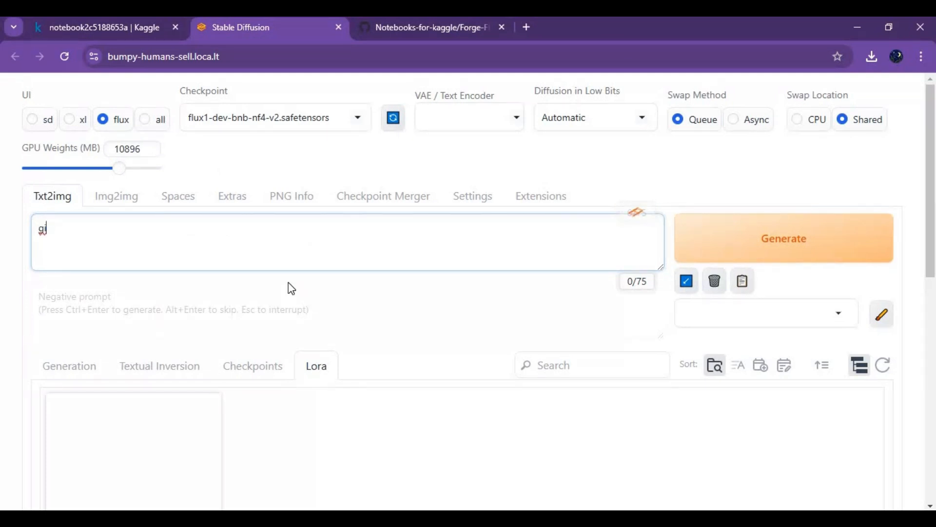
text(irl go)
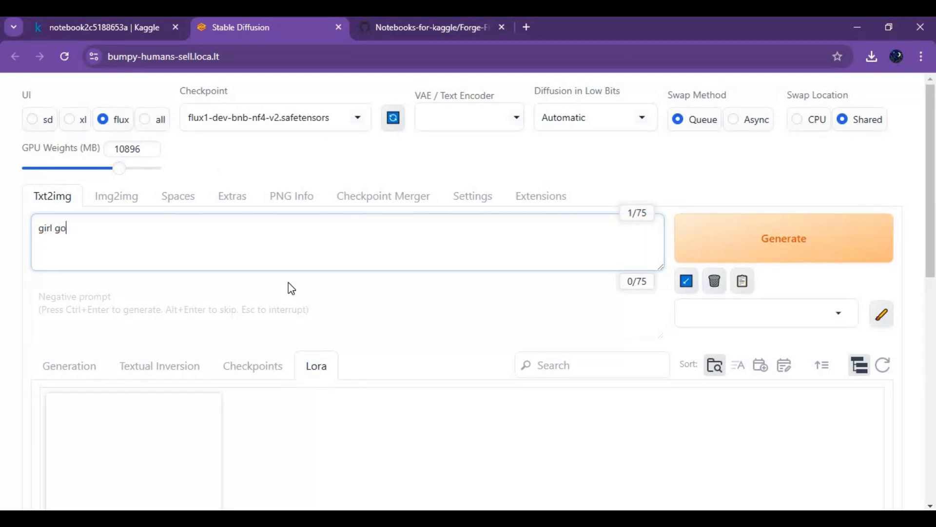
key(Backspace)
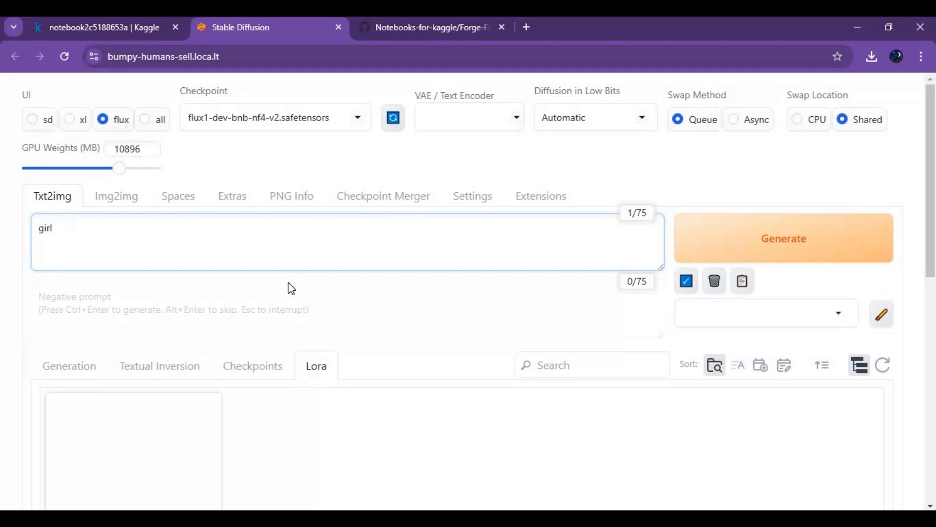
text(arou)
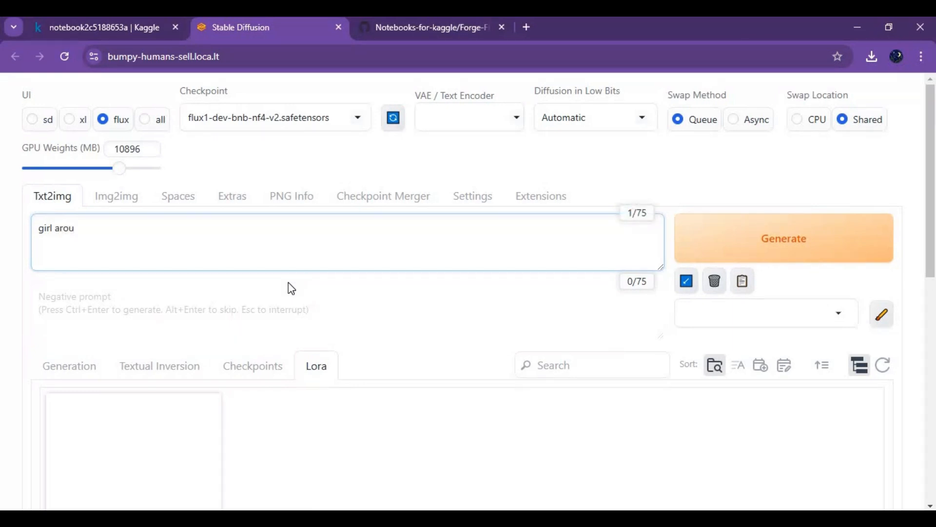
text(nd)
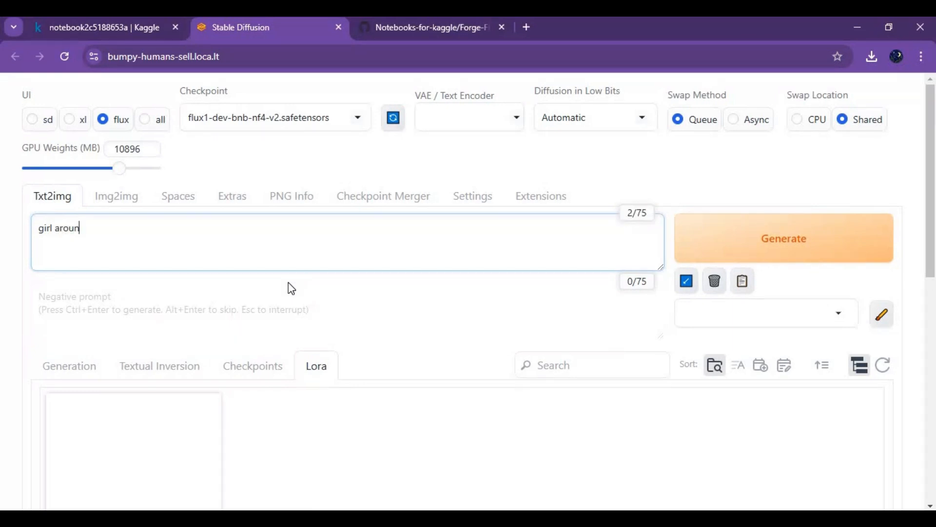
text(d 25)
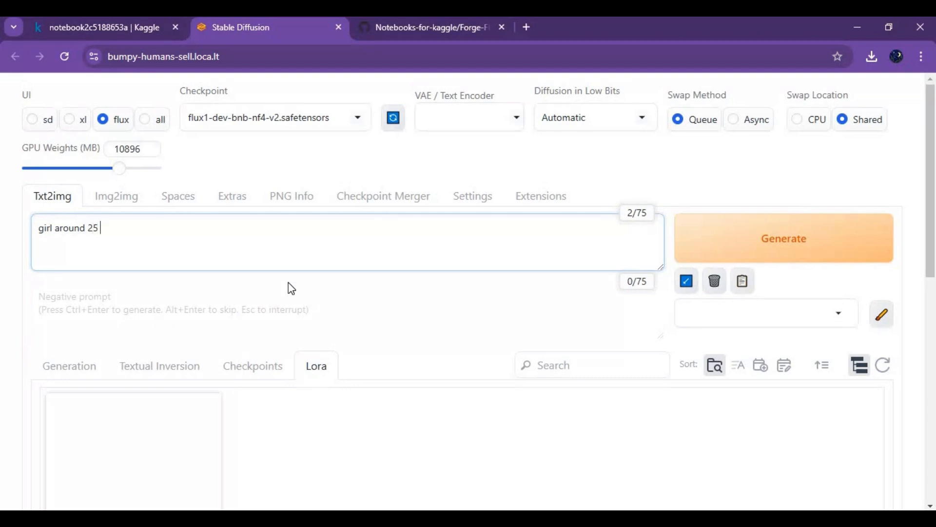
text(year o)
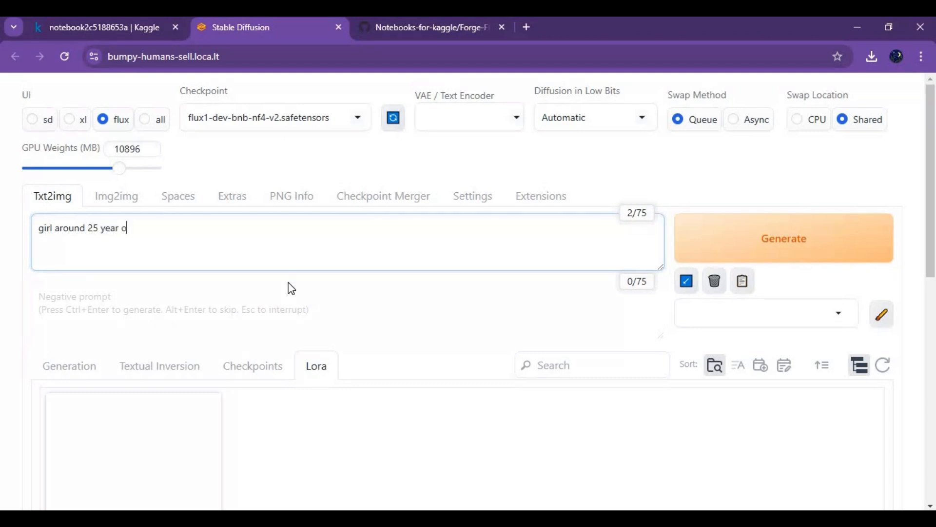
text(ld)
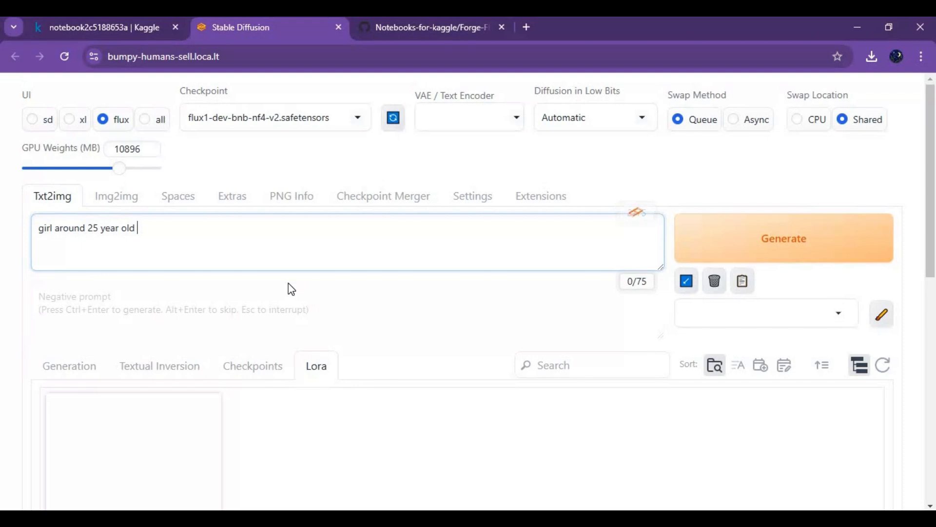
text(, hold)
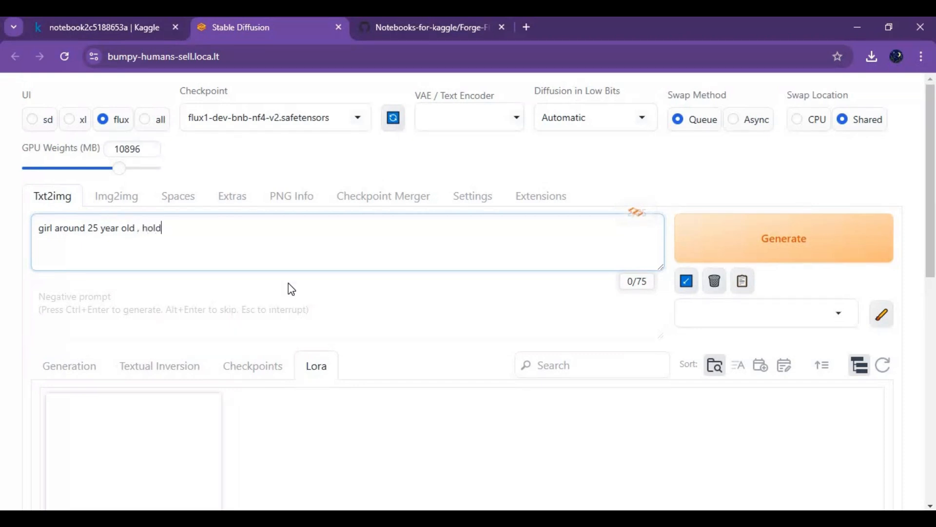
text(ing a pa)
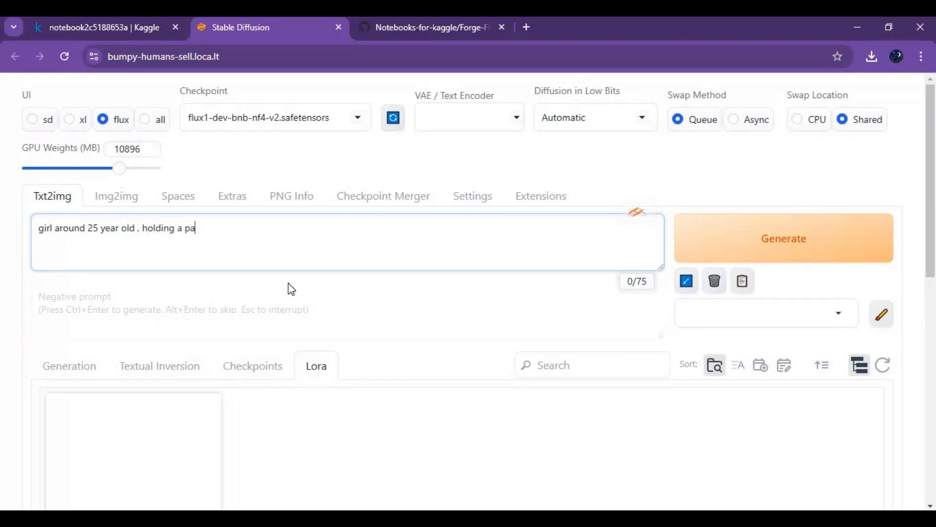
text(per wr)
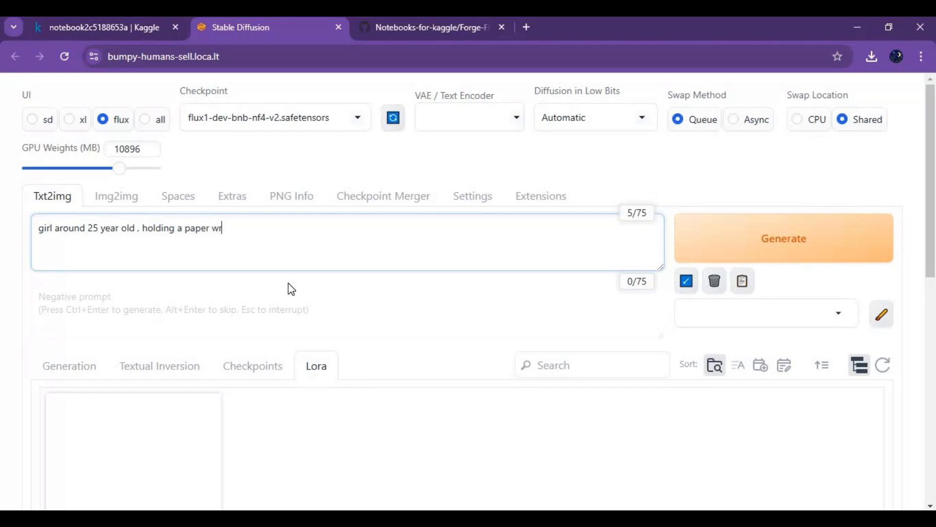
text(ritten on)
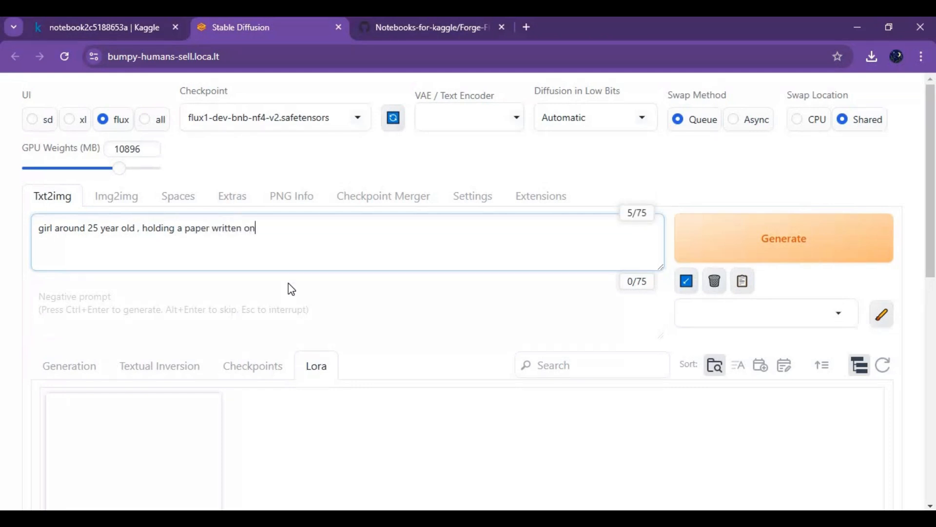
text(it)
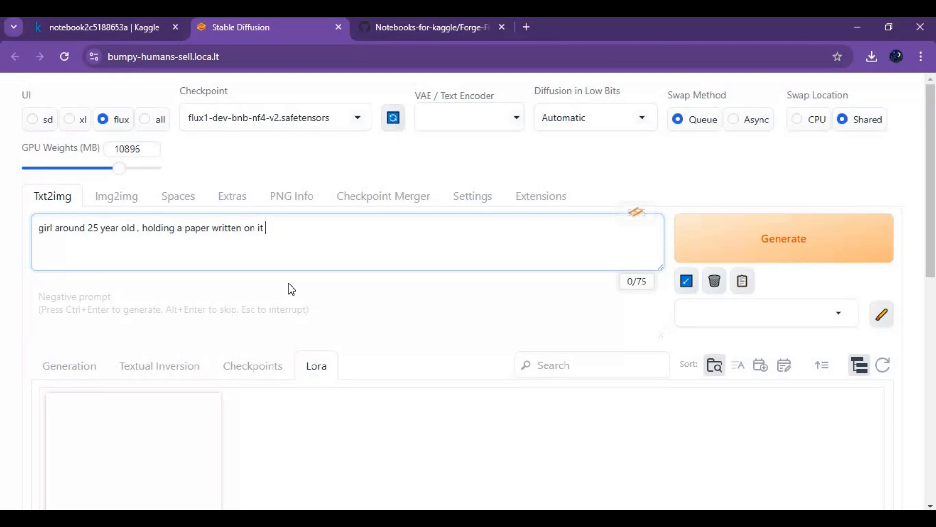
text("tha)
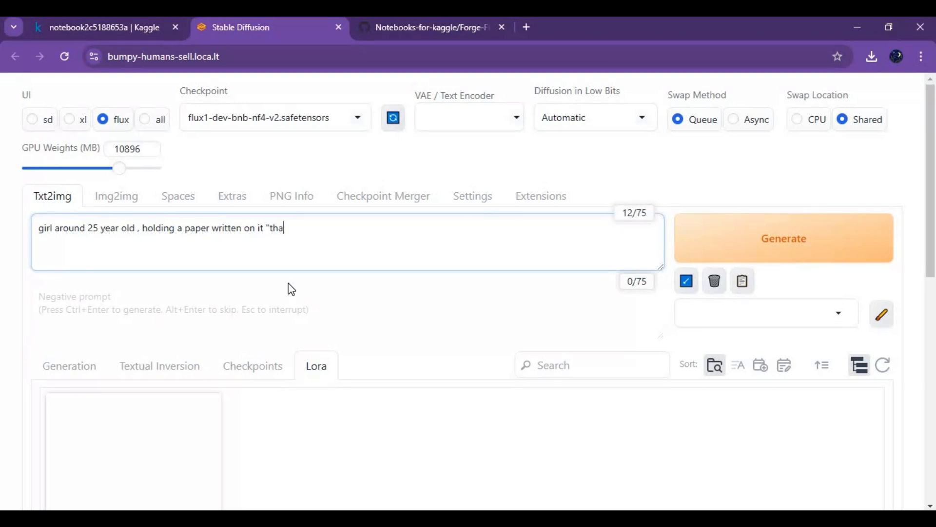
text(nk you f)
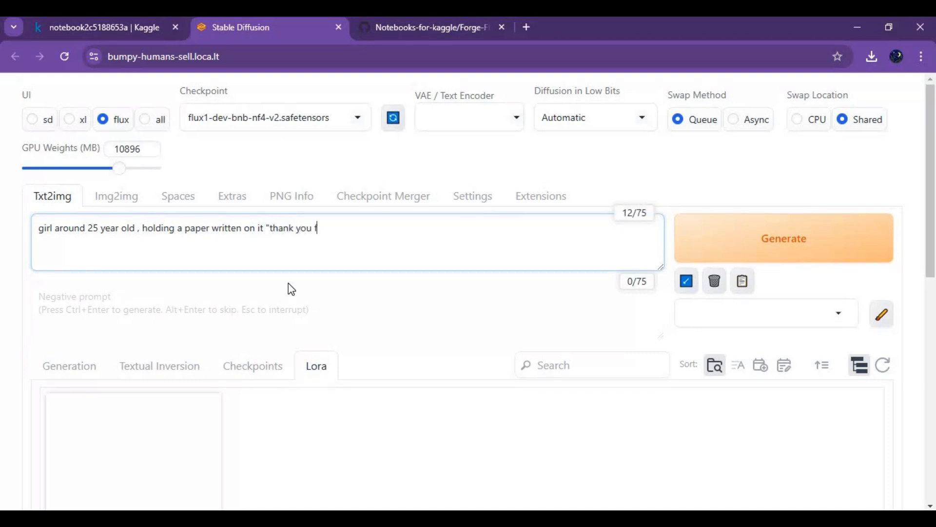
text(for watch)
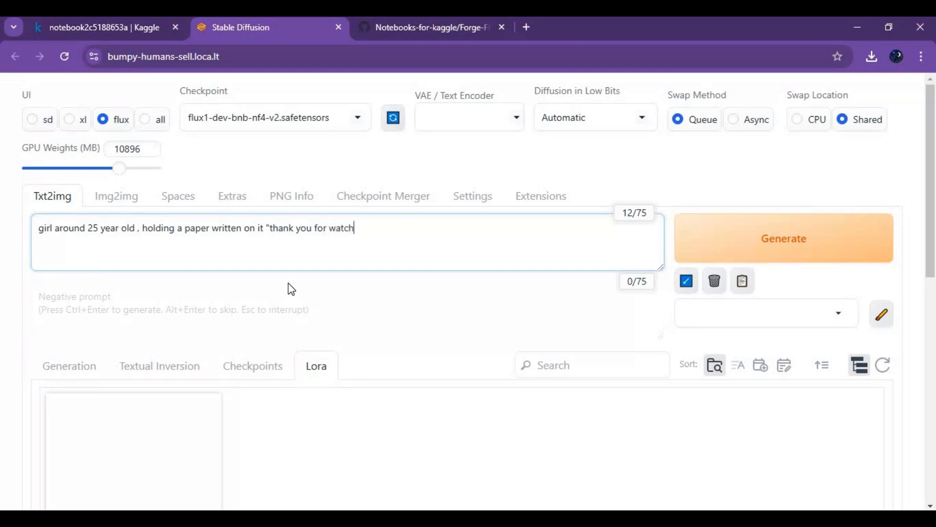
text(ing)
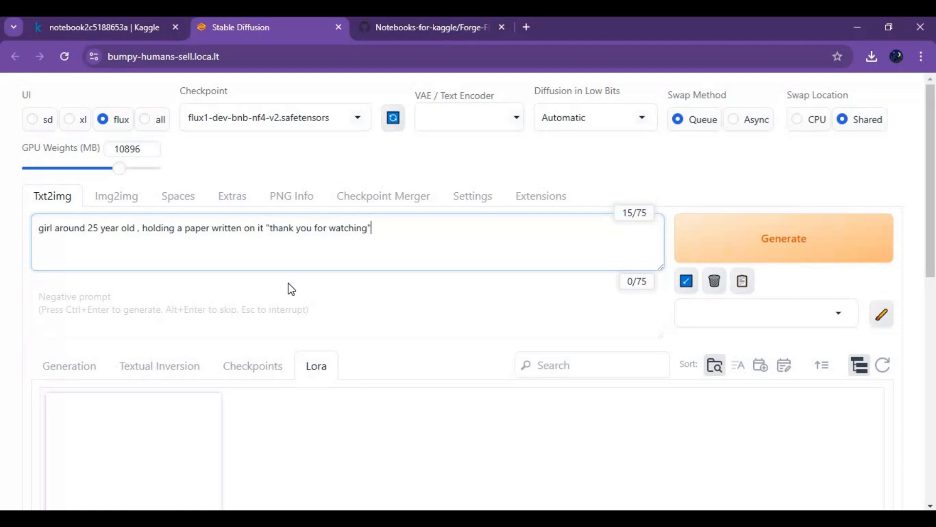
Step: Scroll down to the UltraRealPhoto LoRA card to append it to the prompt
scroll(down, 3)
text( <lora:UltraRealPhoto:1> quality, background, image, 20s)
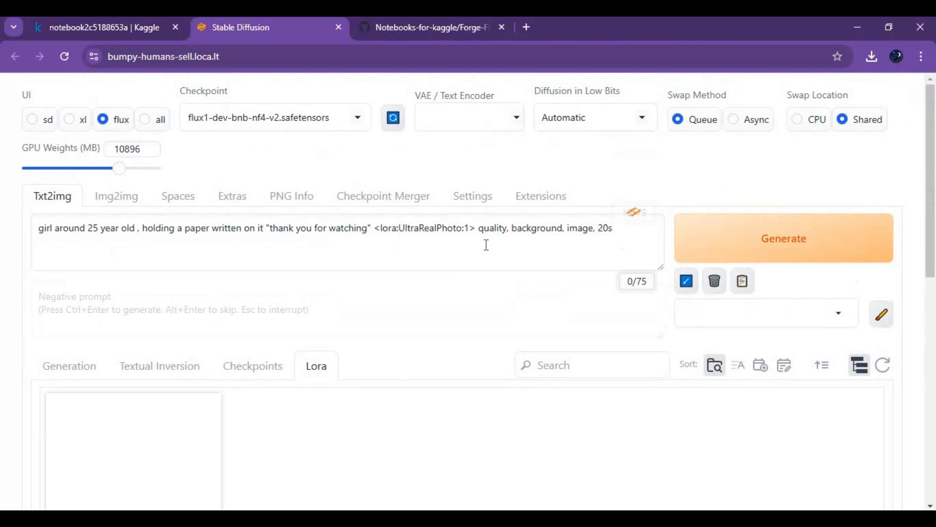
mouse_move(889, 258)
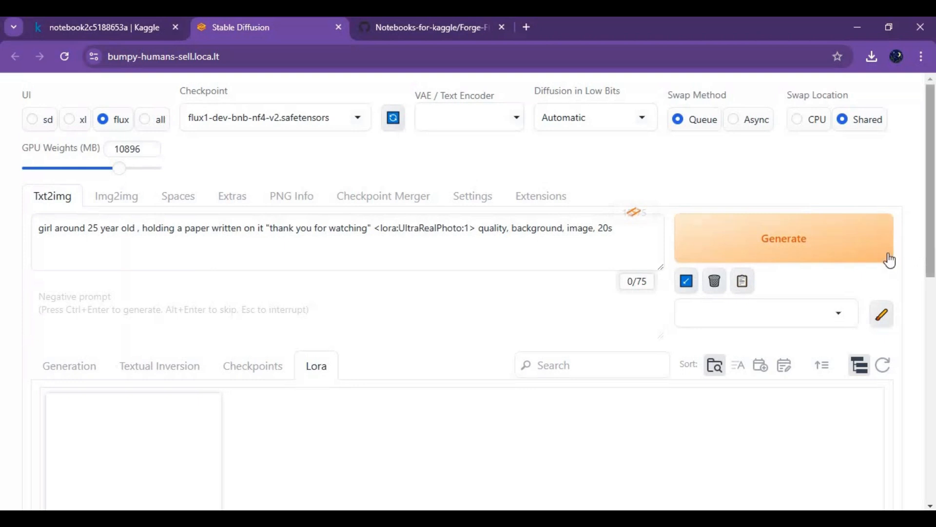
Step: Generate the girl-with-thank-you-sign photo and open the result full size
click(783, 237)
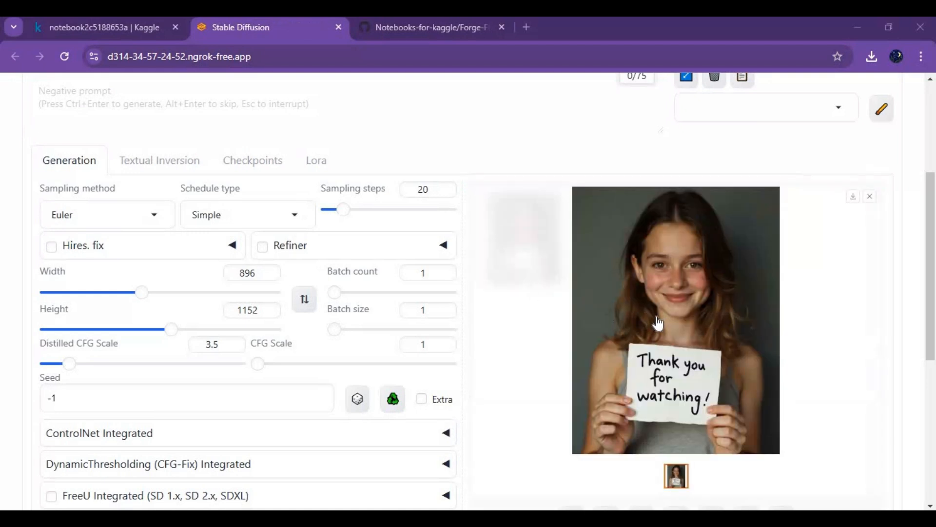
click(675, 320)
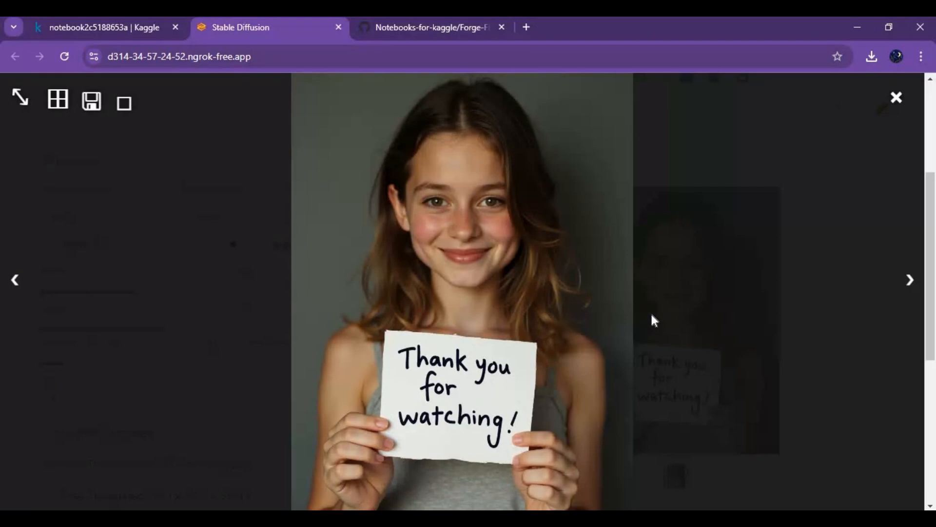